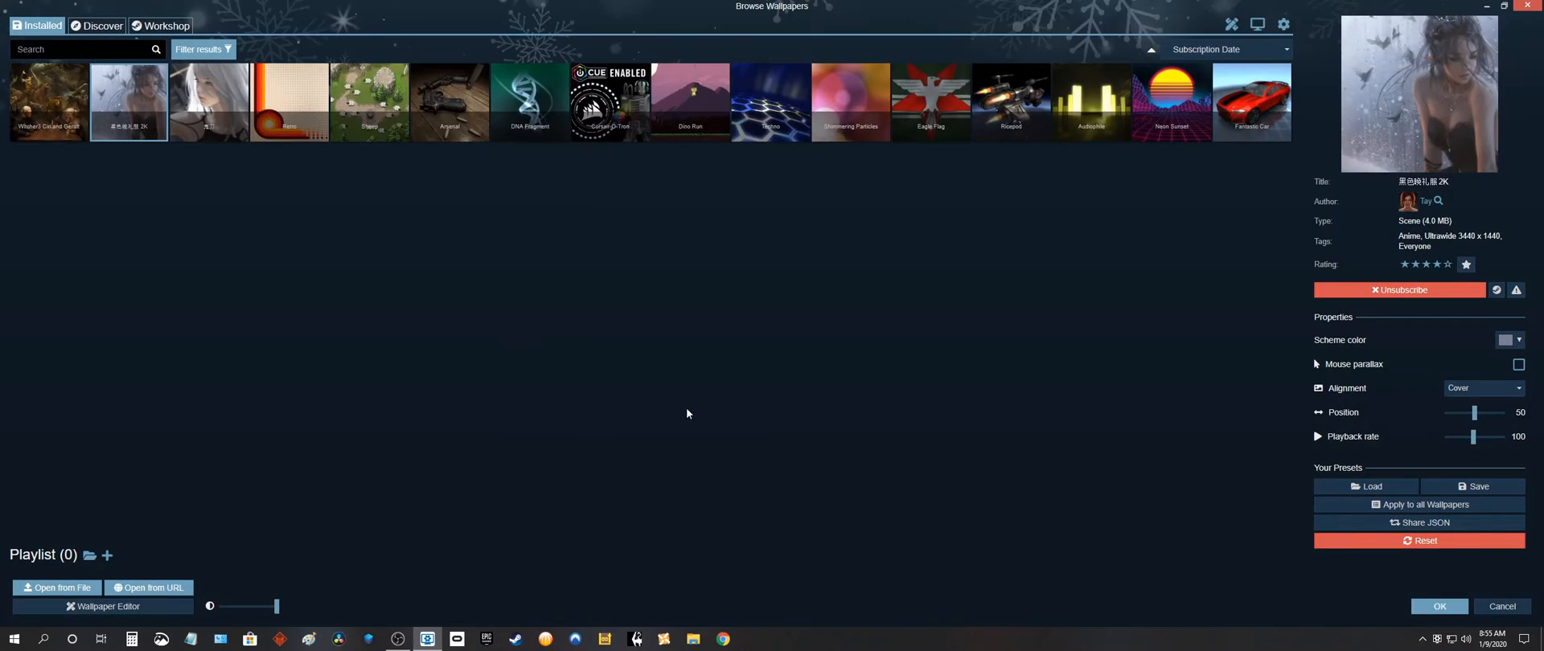
{"action": "mouse_move", "coordinate": [48, 102]}
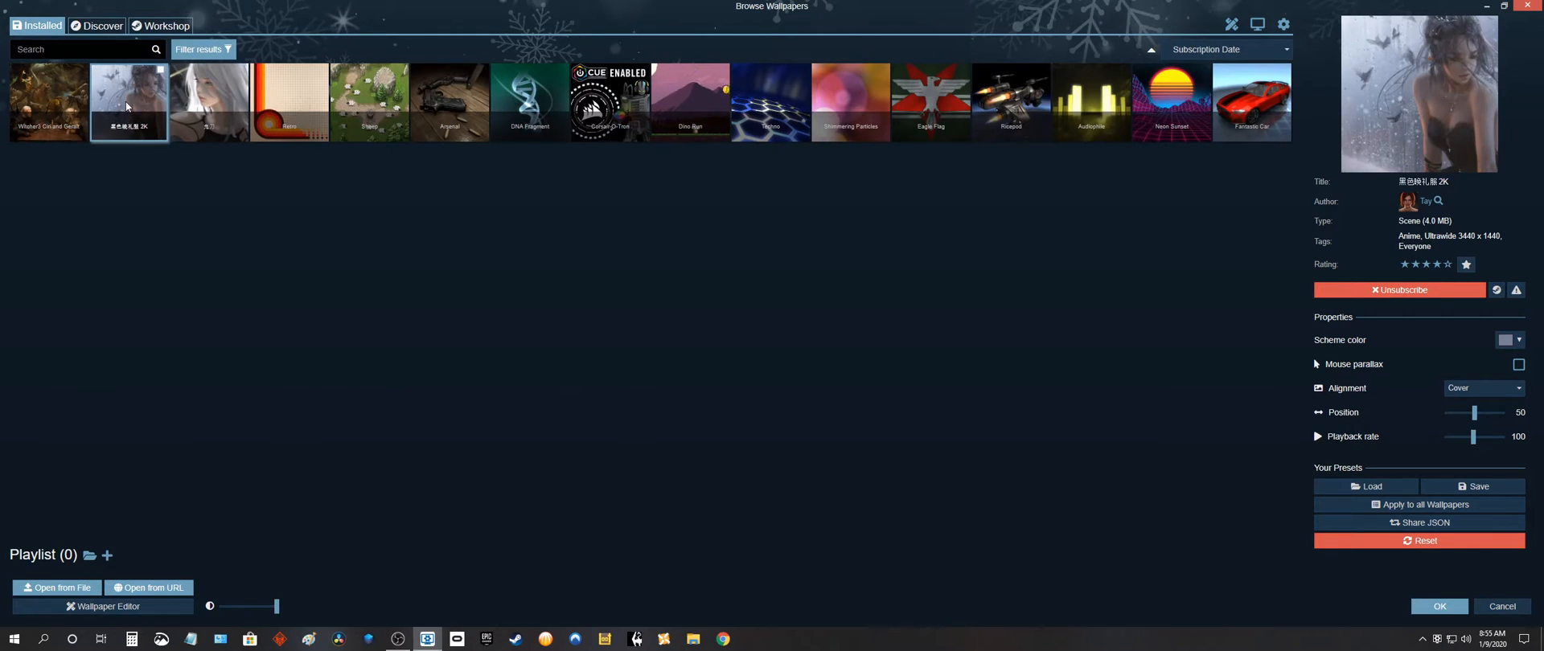
Bring up the item options menu for the anime '2K' butterfly wallpaper
{"action": "right_click", "coordinate": [129, 103]}
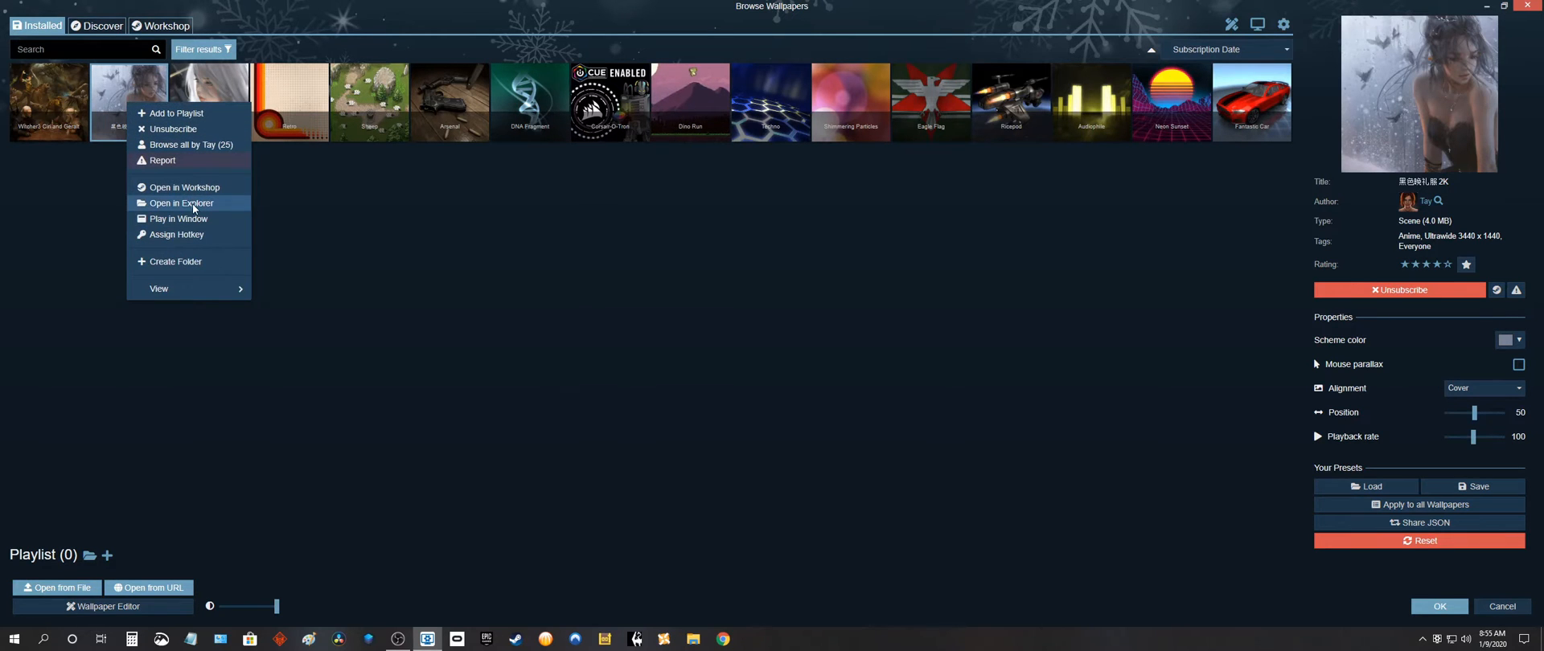
{"action": "left_click", "coordinate": [183, 202]}
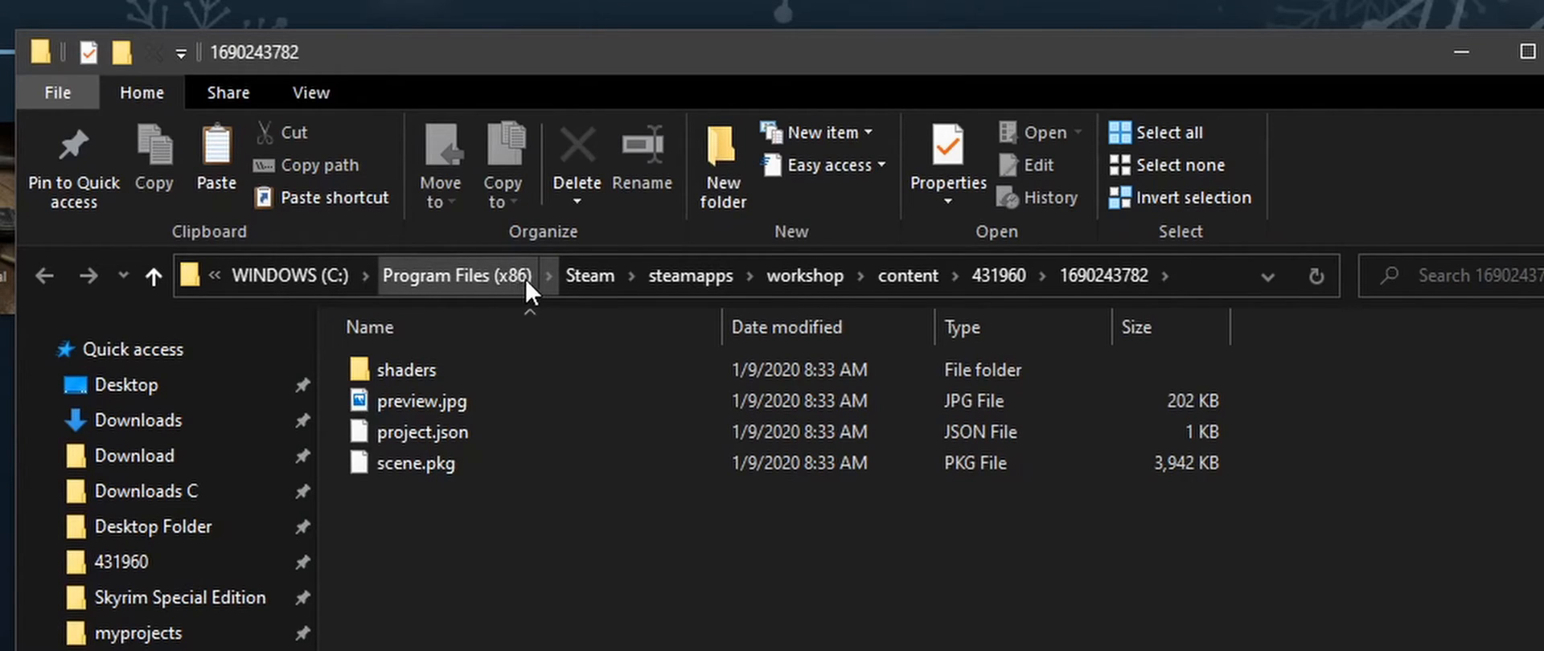
{"action": "mouse_move", "coordinate": [808, 276]}
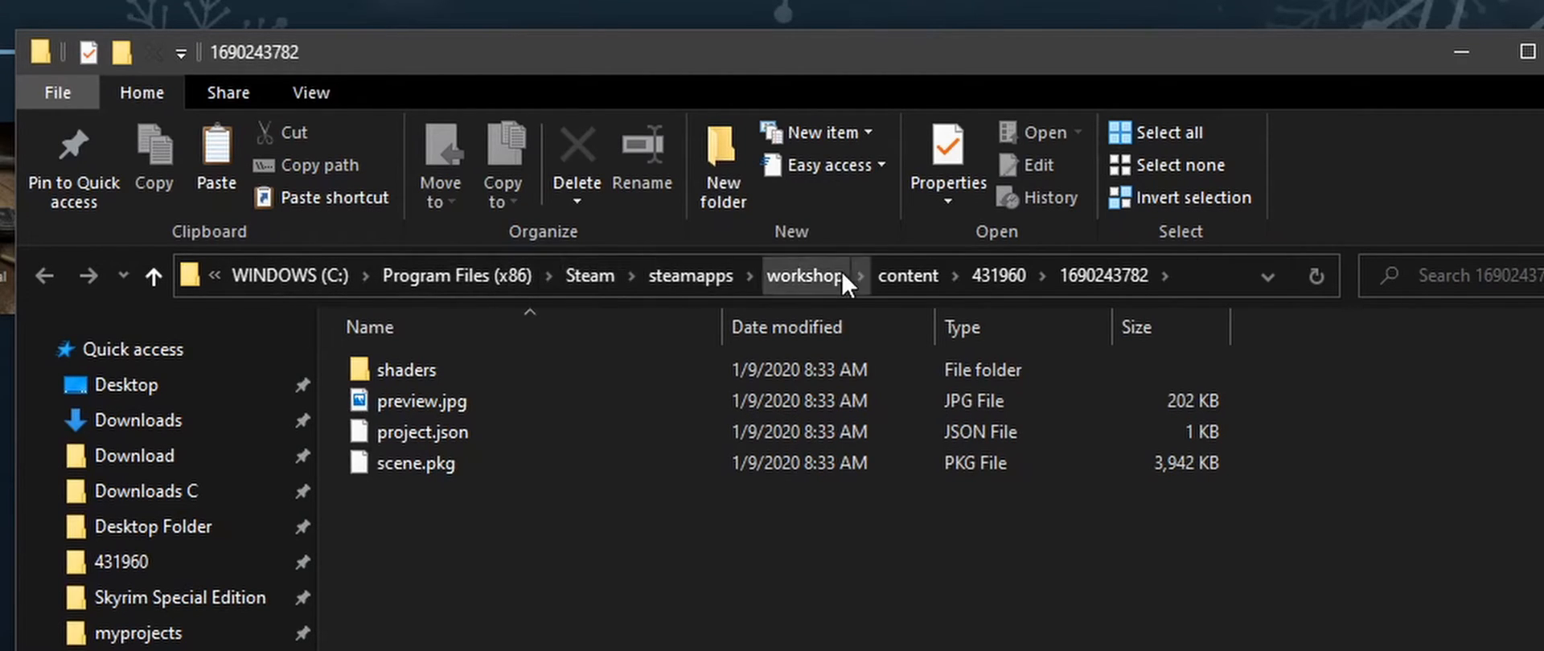
{"action": "mouse_move", "coordinate": [997, 276]}
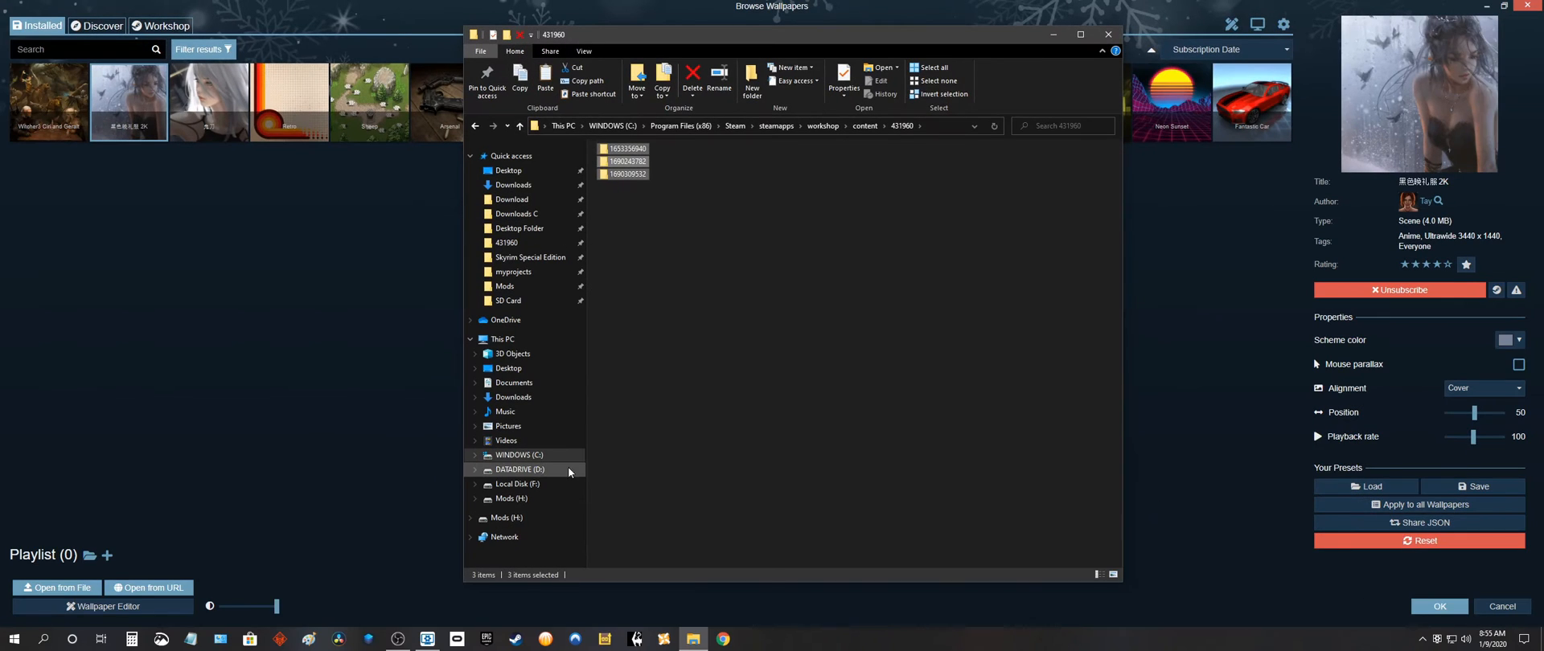
Create a 'WP Backups' folder on DATADRIVE (D:) and paste the three wallpaper folders into it
{"action": "left_click", "coordinate": [519, 470]}
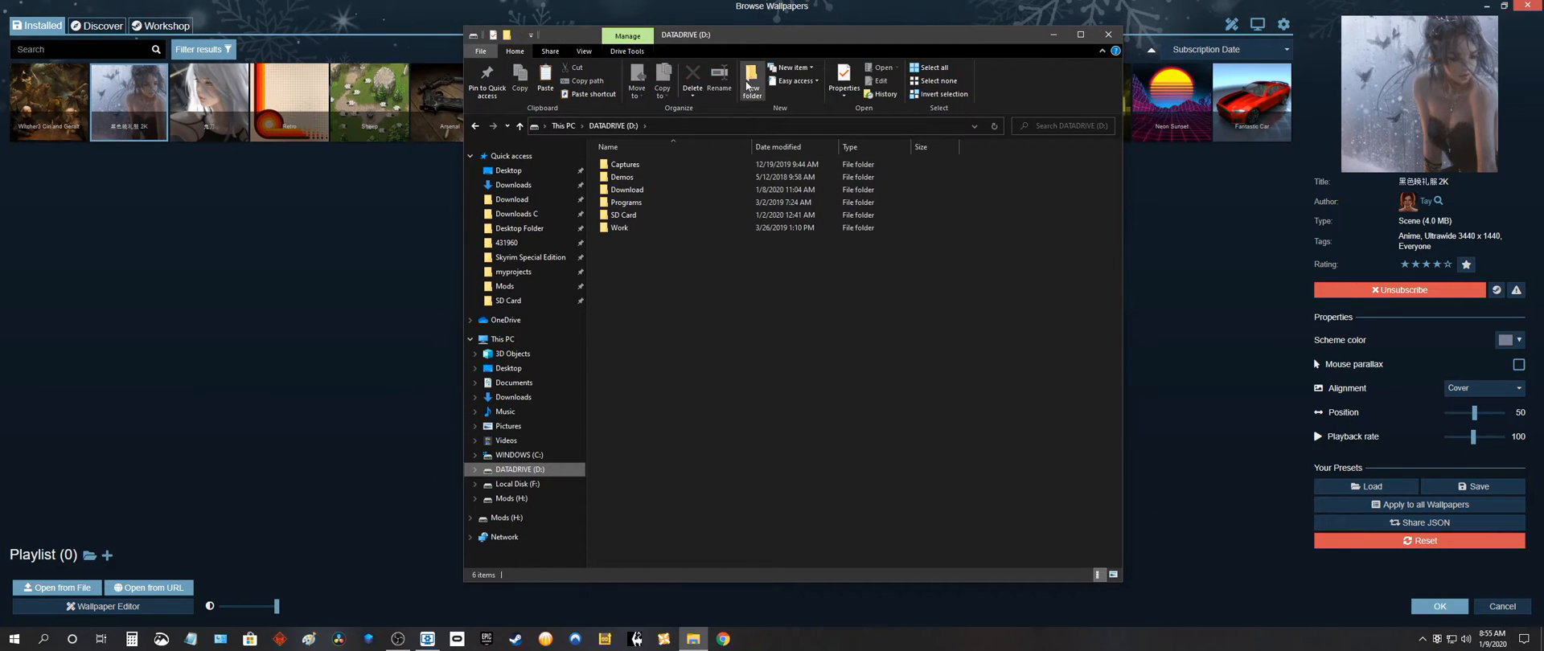
{"action": "left_click", "coordinate": [752, 82]}
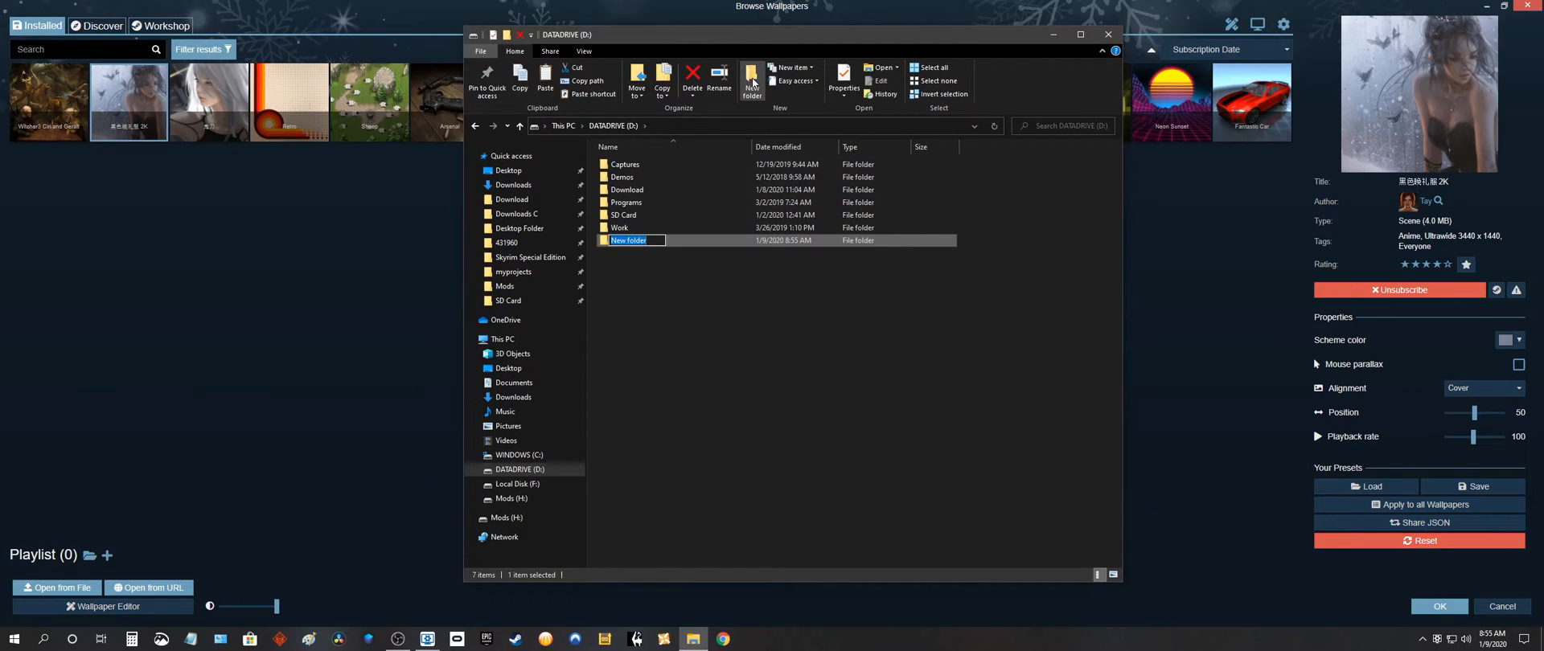
{"action": "type", "text": "WP Backups"}
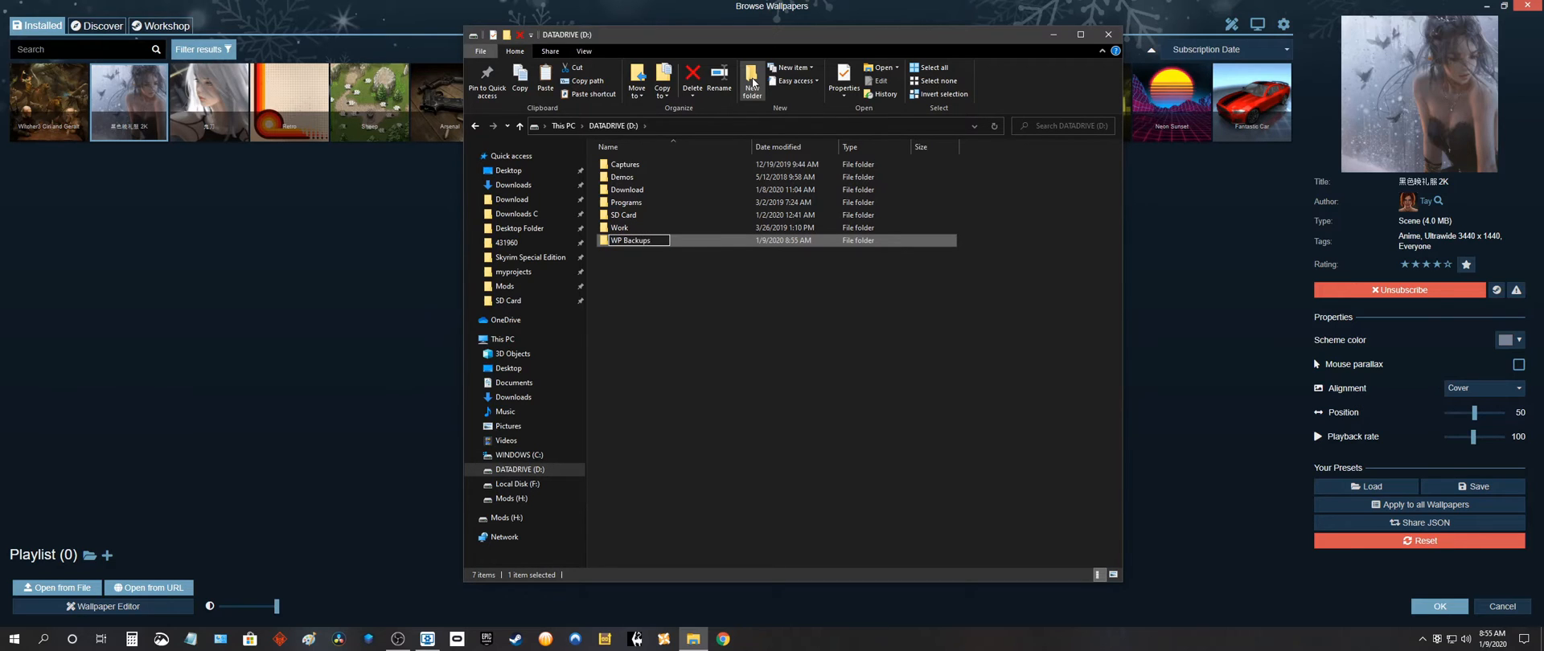
{"action": "double_click", "coordinate": [637, 241]}
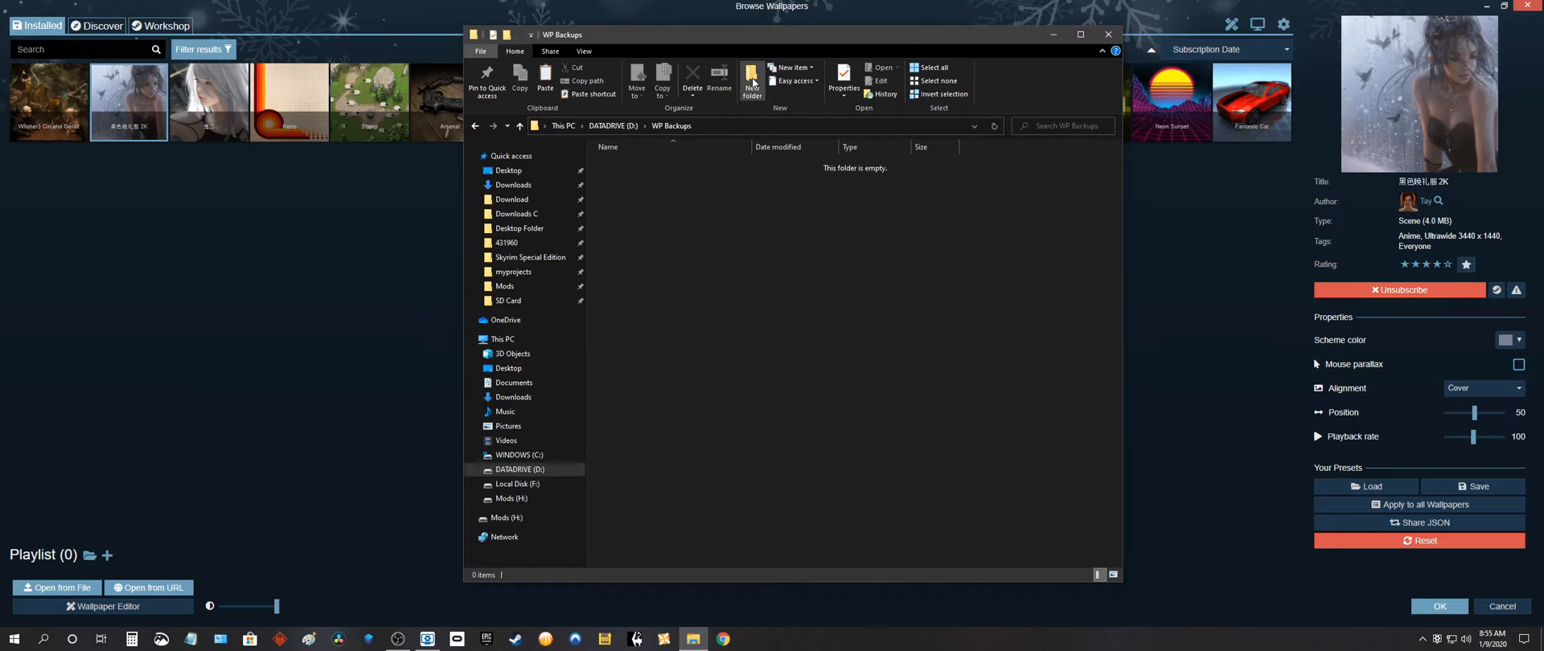
{"action": "left_click", "coordinate": [545, 81]}
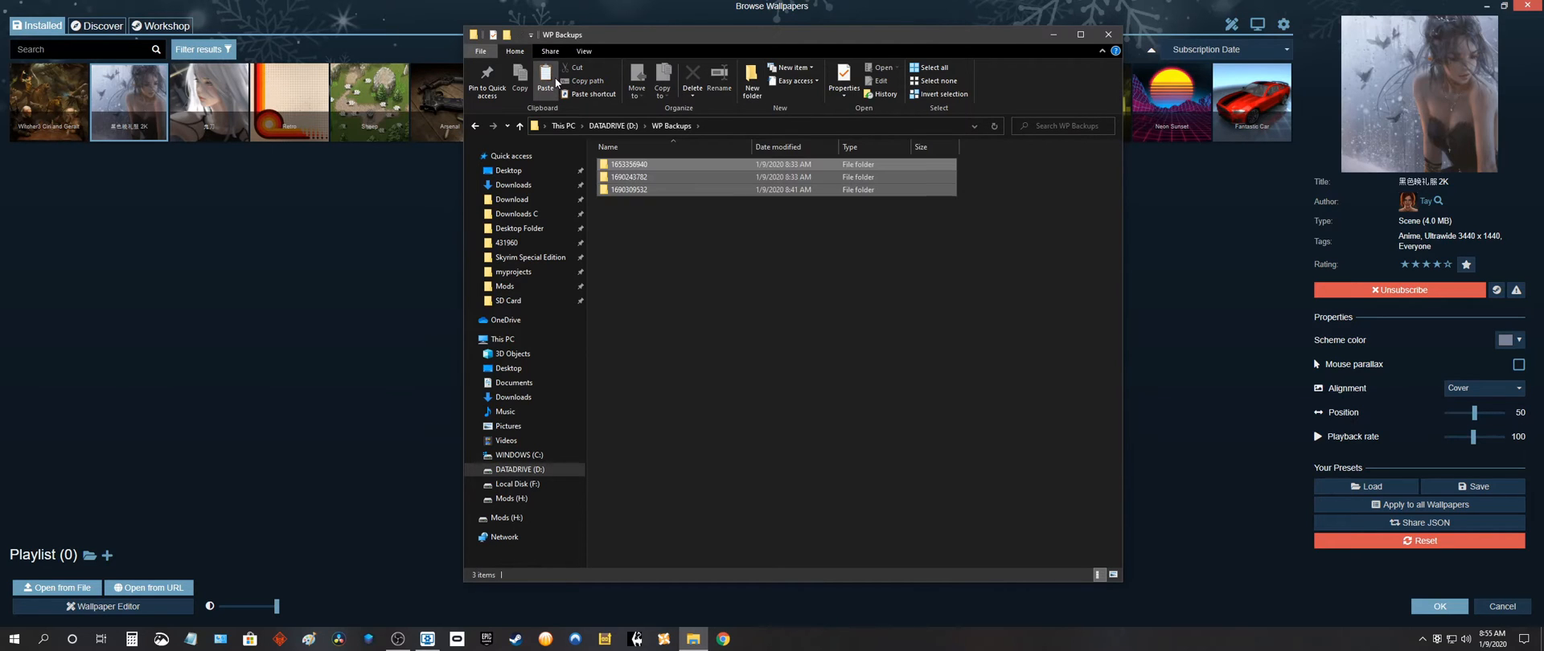
{"action": "left_click", "coordinate": [771, 338]}
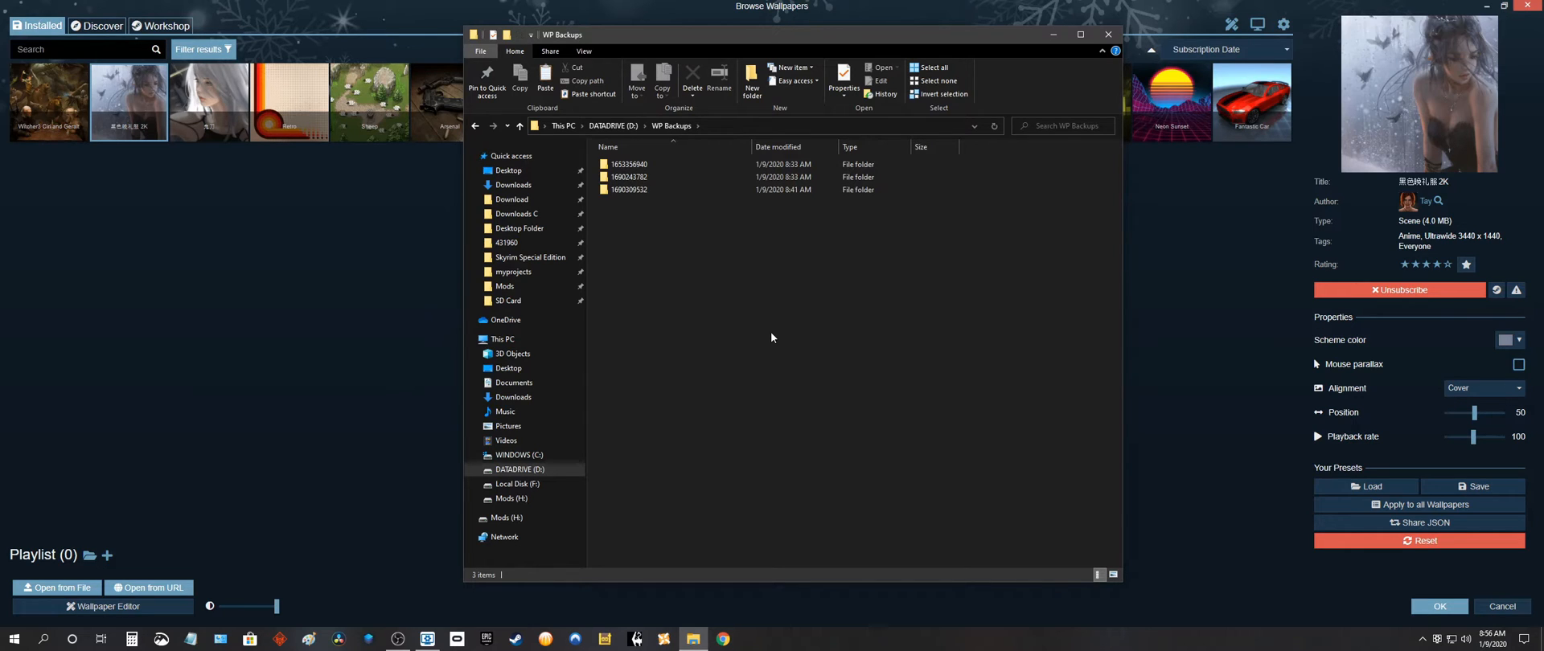
{"action": "mouse_move", "coordinate": [816, 317]}
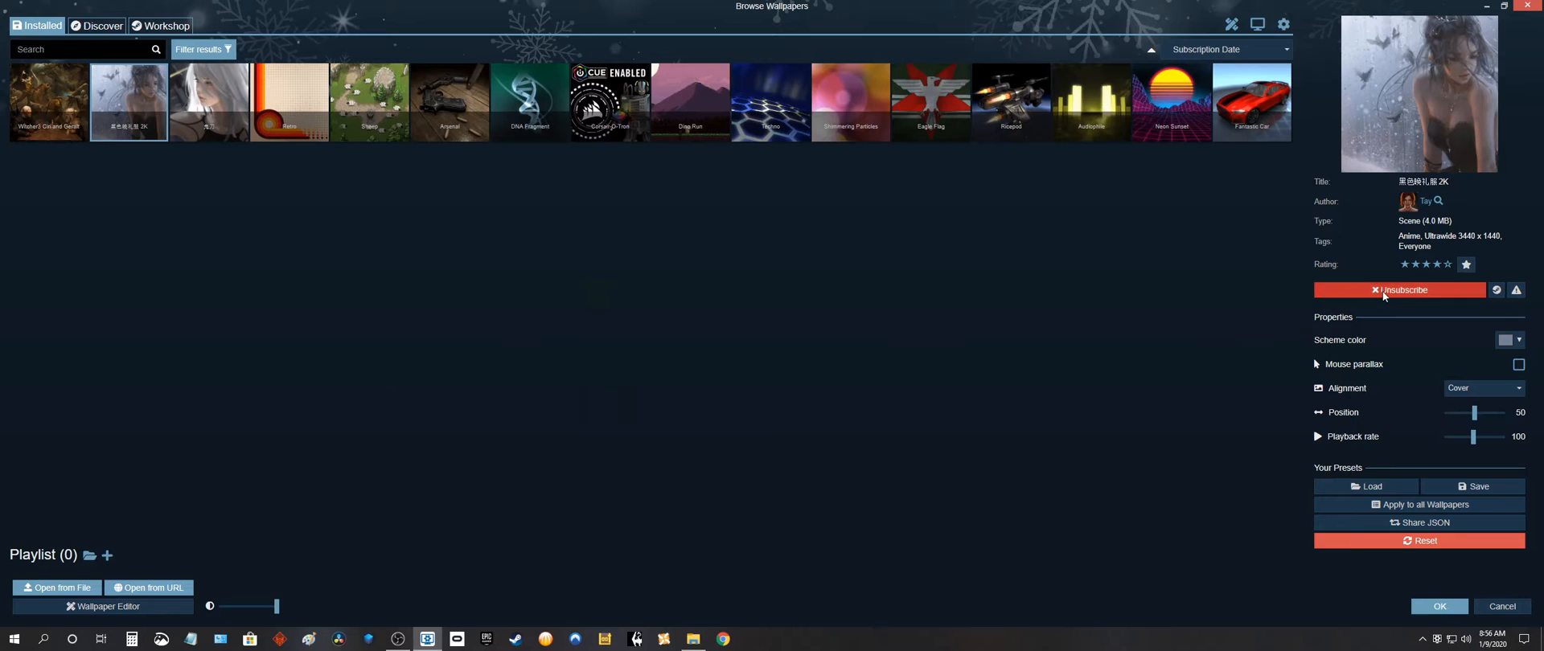
{"action": "mouse_move", "coordinate": [907, 283]}
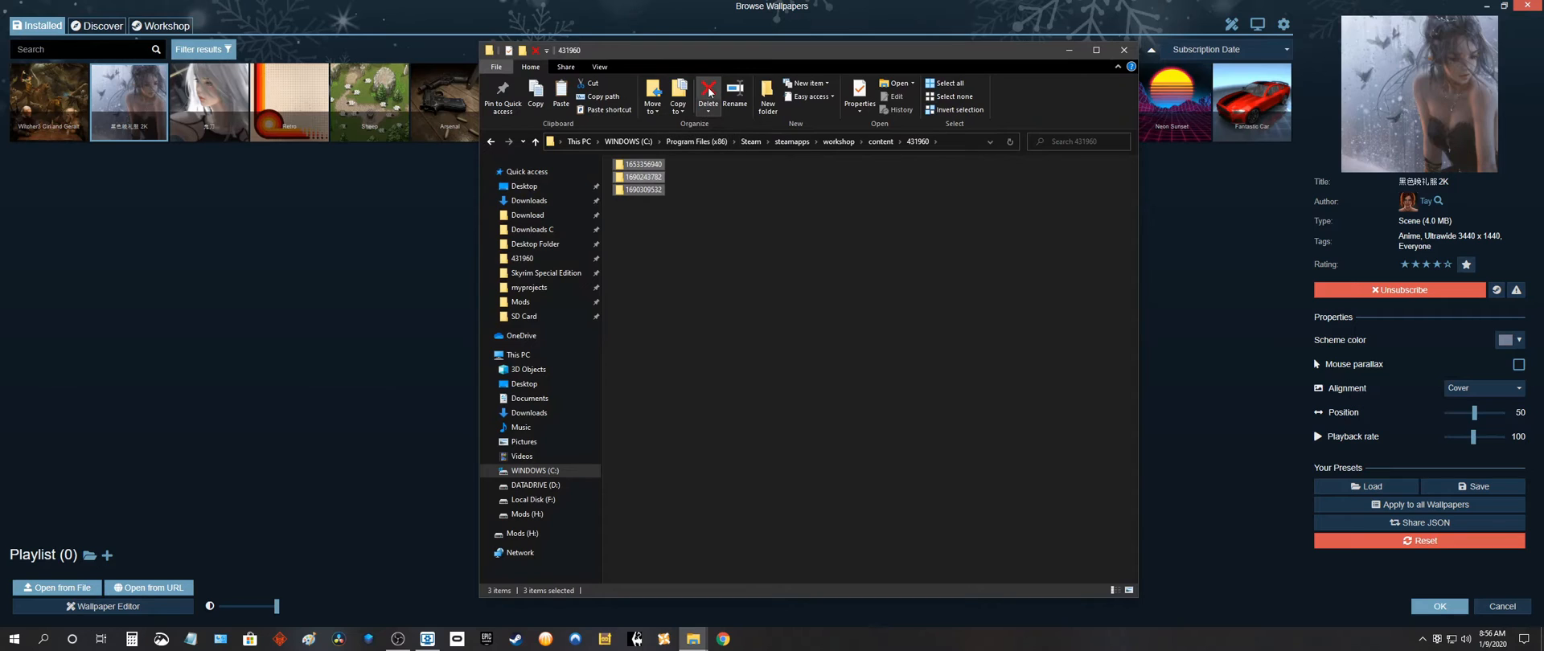
{"action": "left_click", "coordinate": [707, 94]}
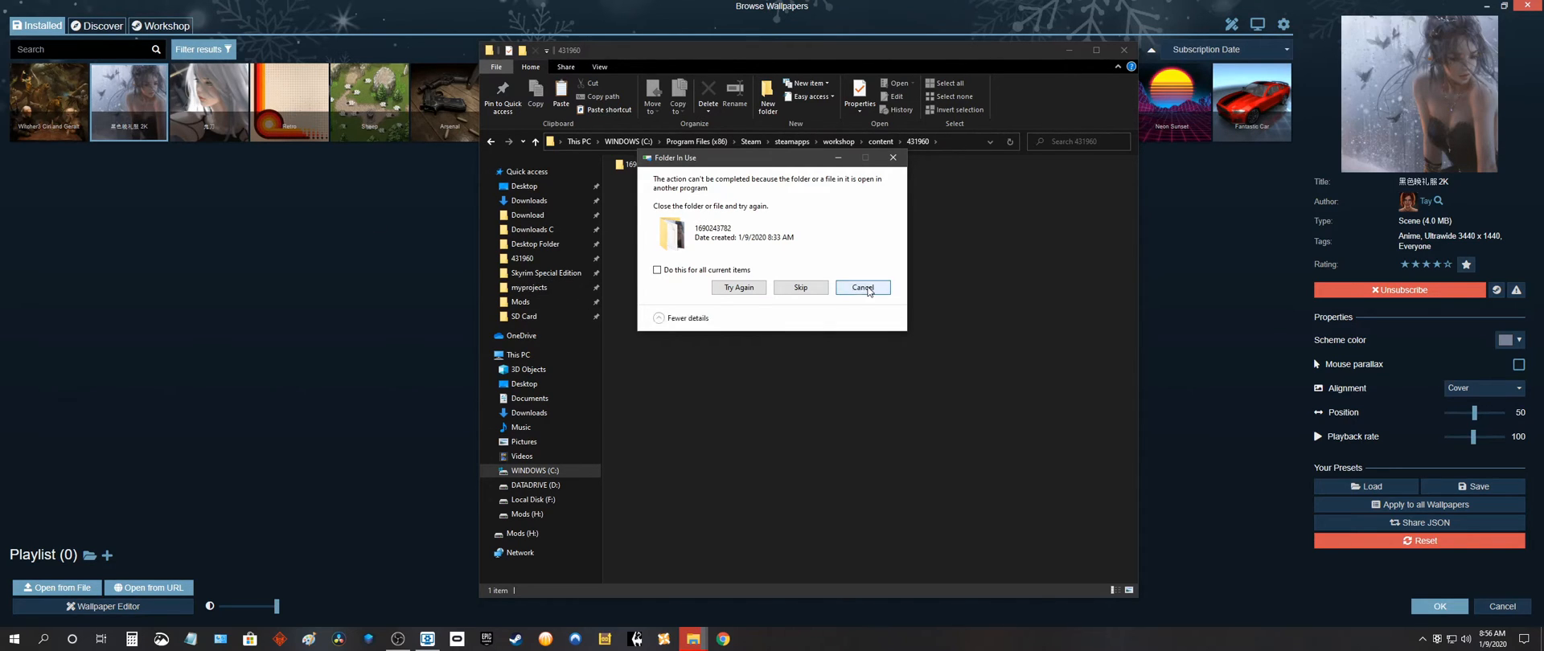
{"action": "left_click", "coordinate": [863, 287]}
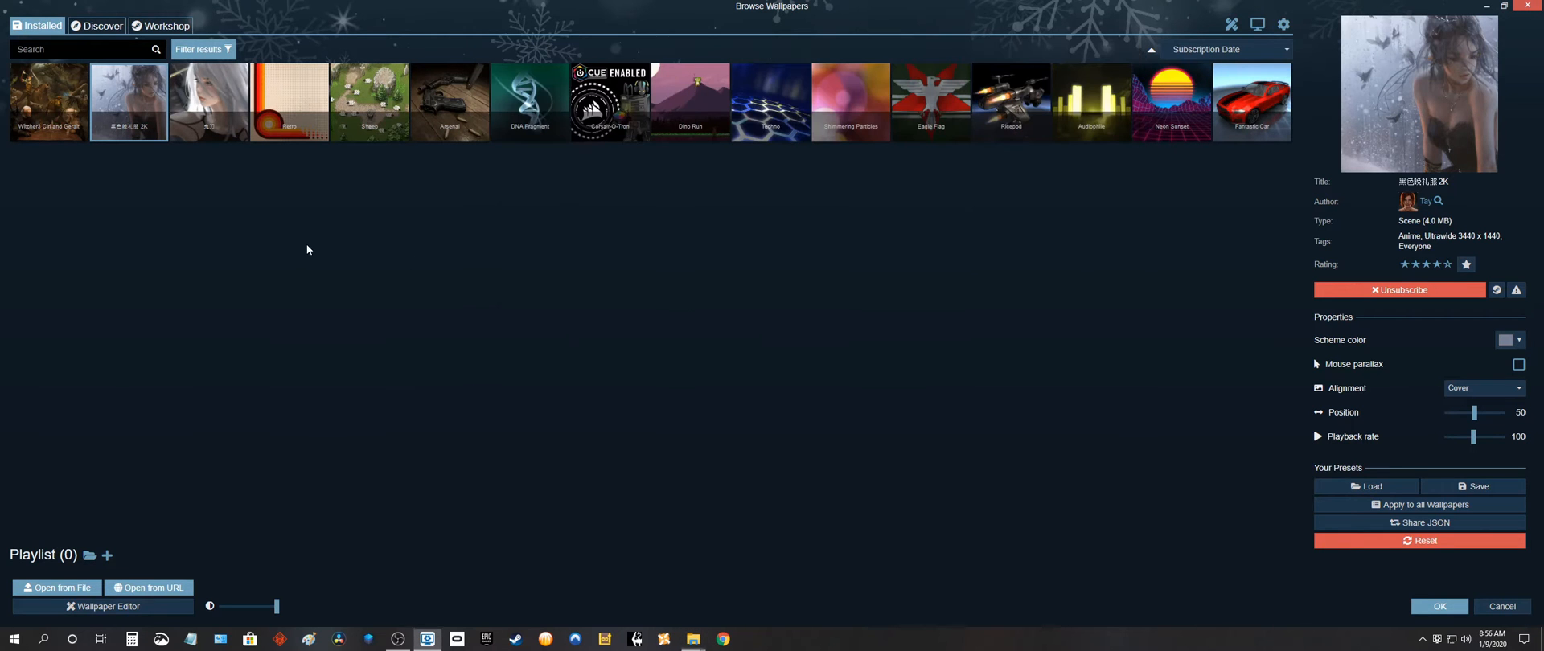
{"action": "left_click", "coordinate": [289, 101]}
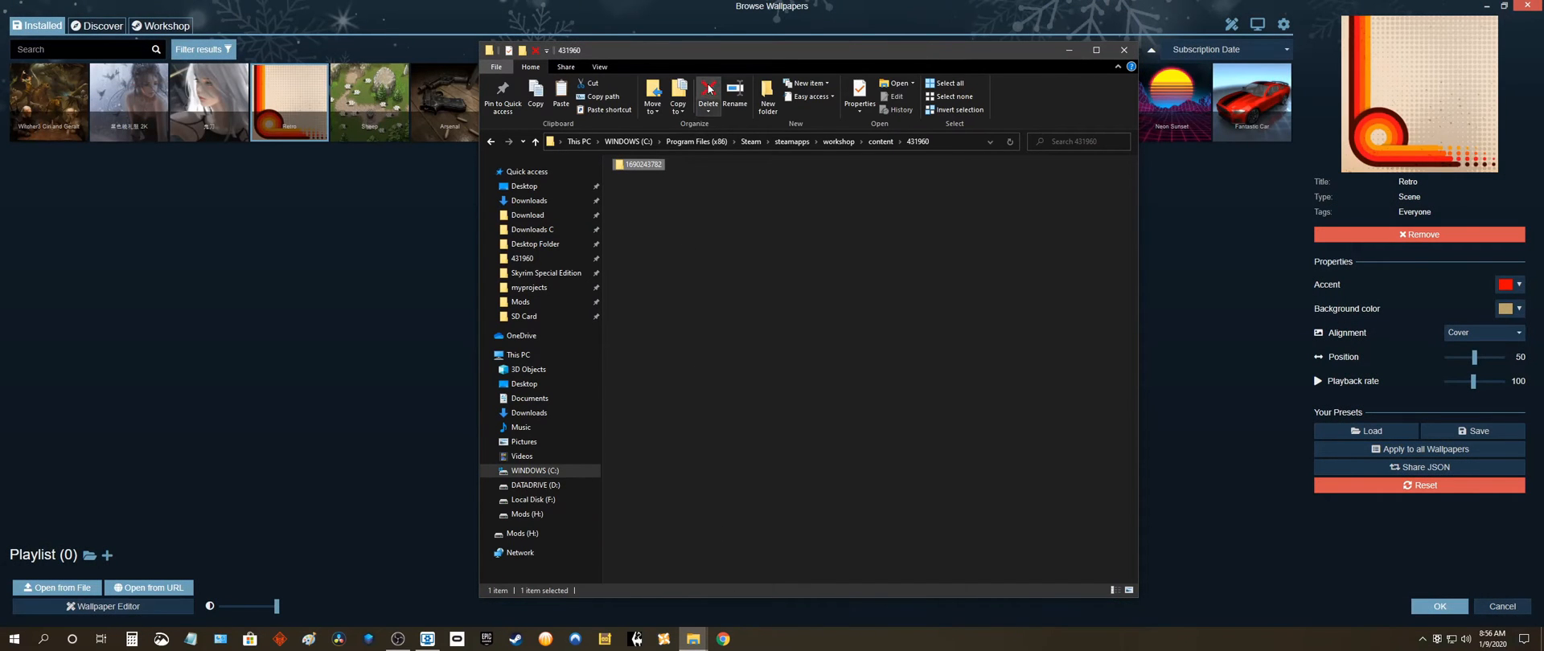
{"action": "left_click", "coordinate": [708, 96]}
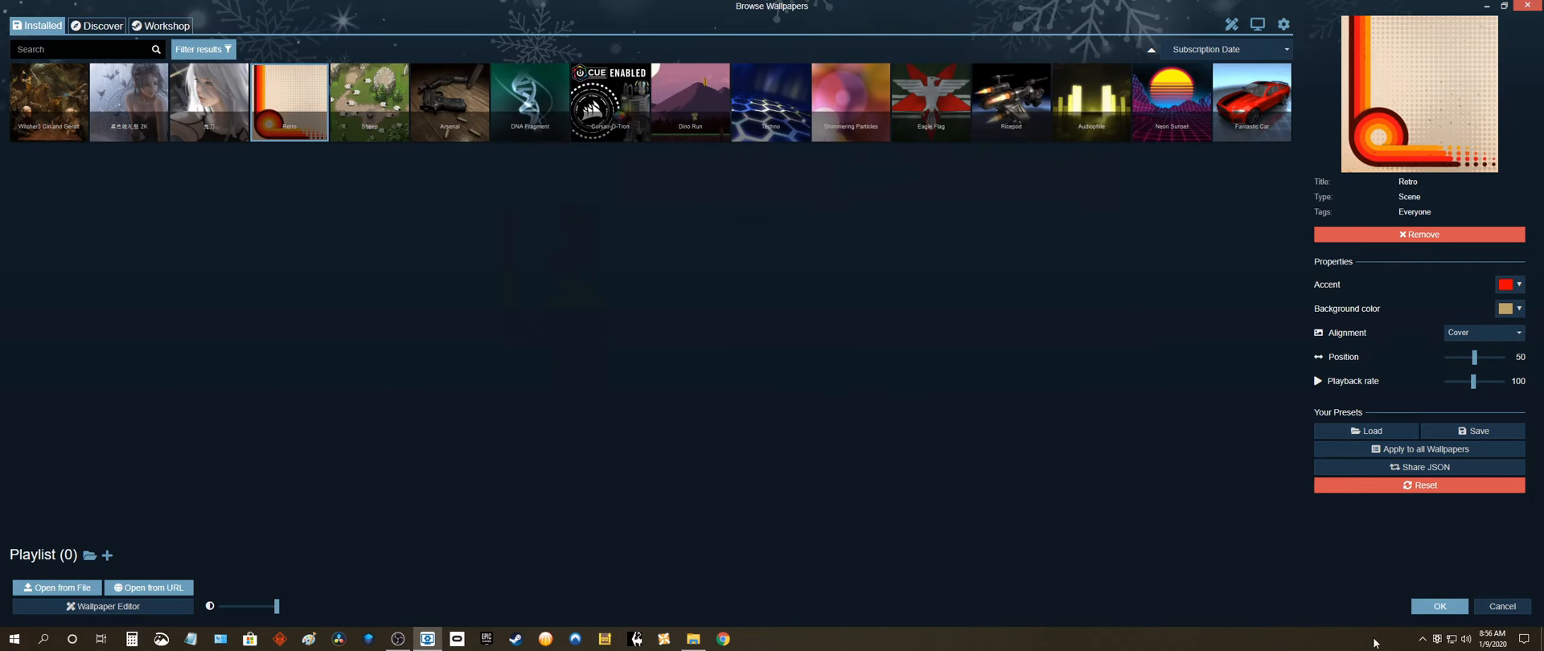
{"action": "left_click", "coordinate": [1439, 607]}
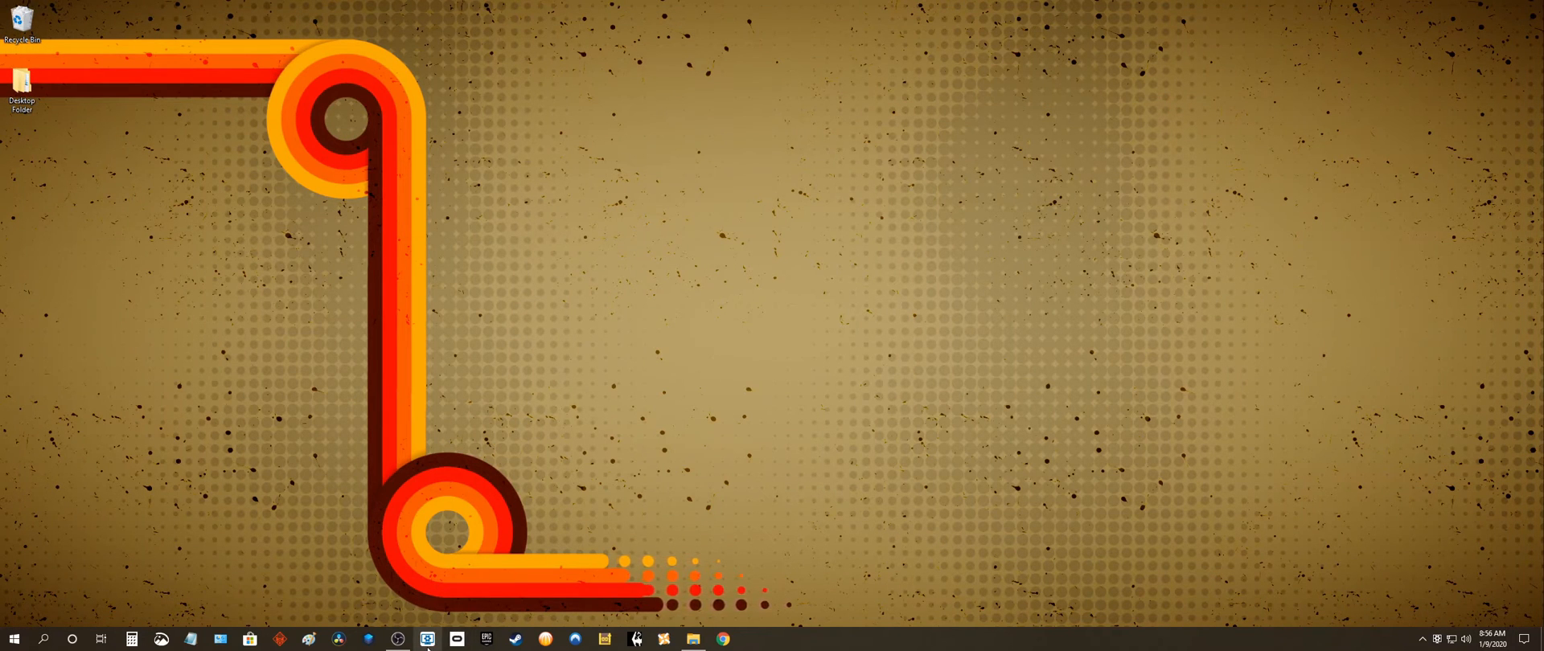
Bring Wallpaper Engine back up, then restore the WP Backups Explorer window
{"action": "left_click", "coordinate": [426, 639]}
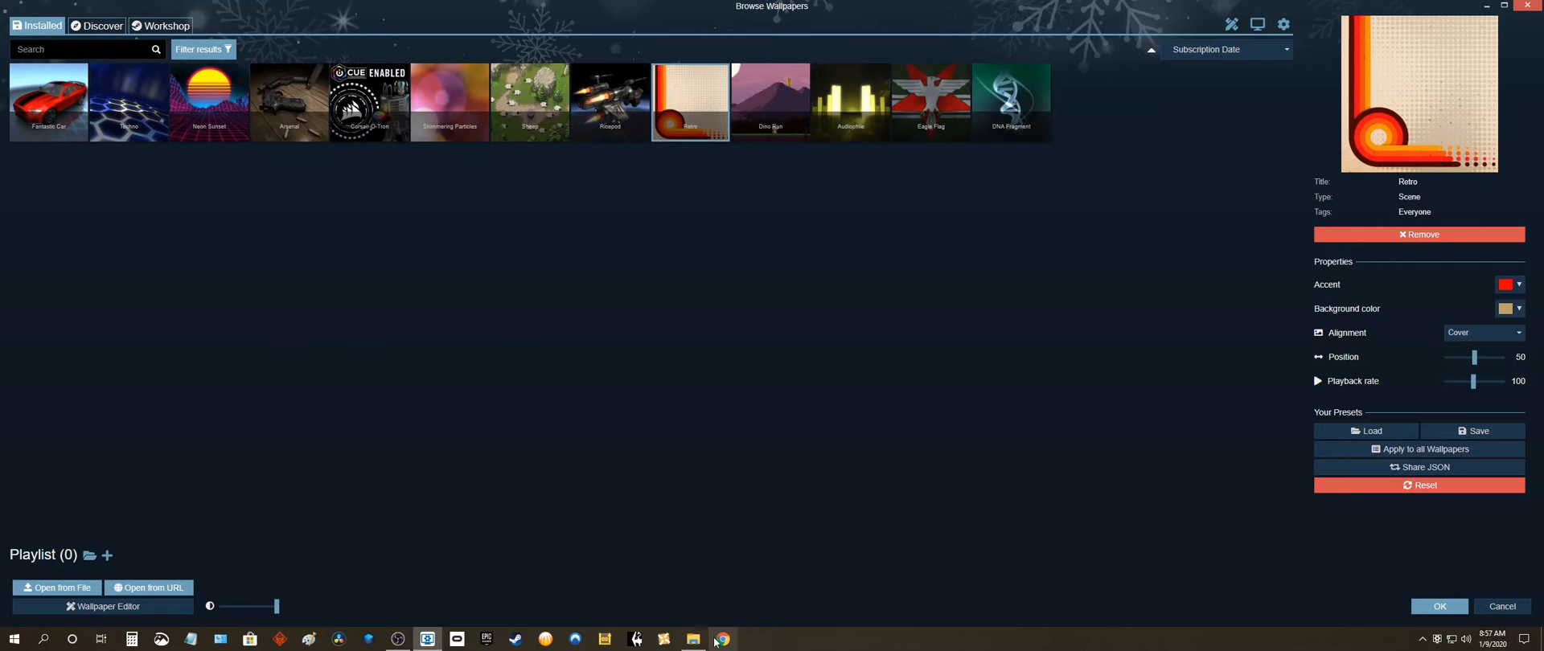
{"action": "left_click", "coordinate": [692, 639]}
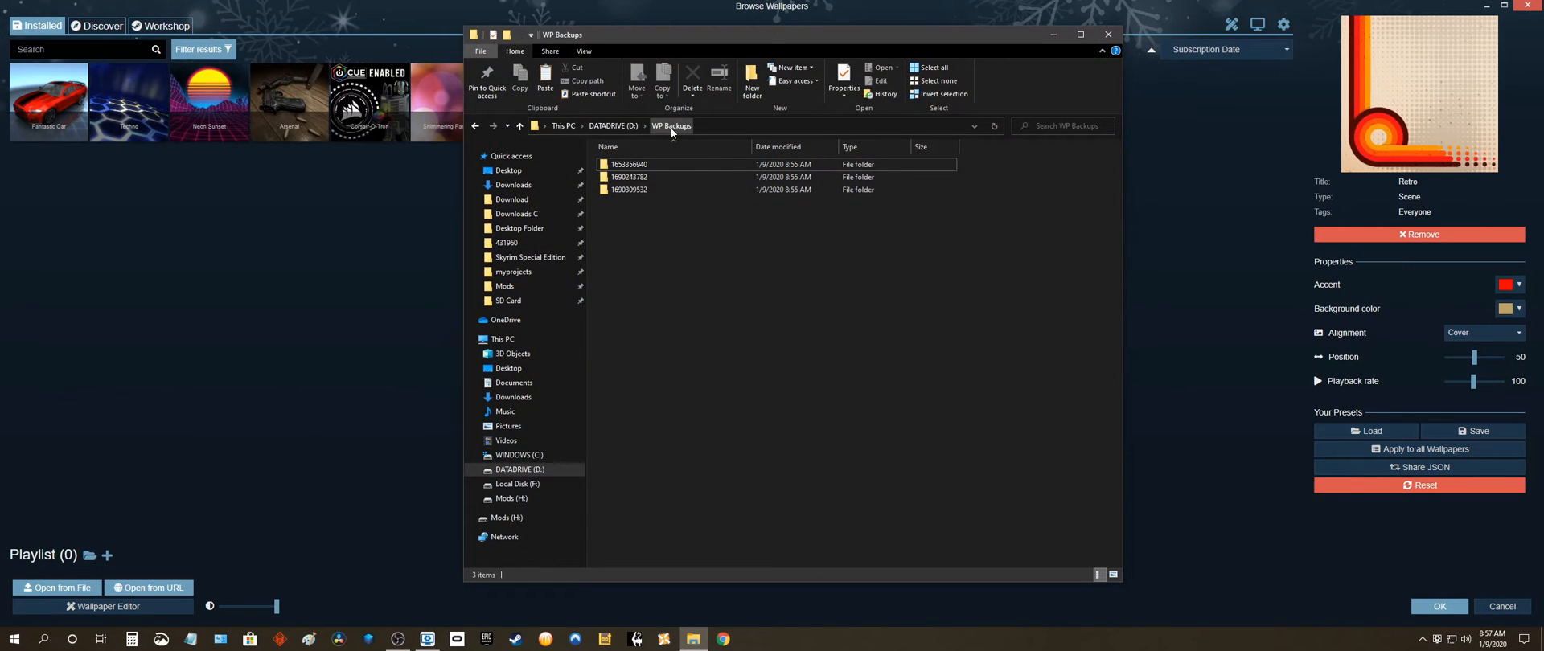
Navigate to C:\Program Files (x86)\Steam\steamapps\workshop\content\431960
{"action": "left_click", "coordinate": [631, 164]}
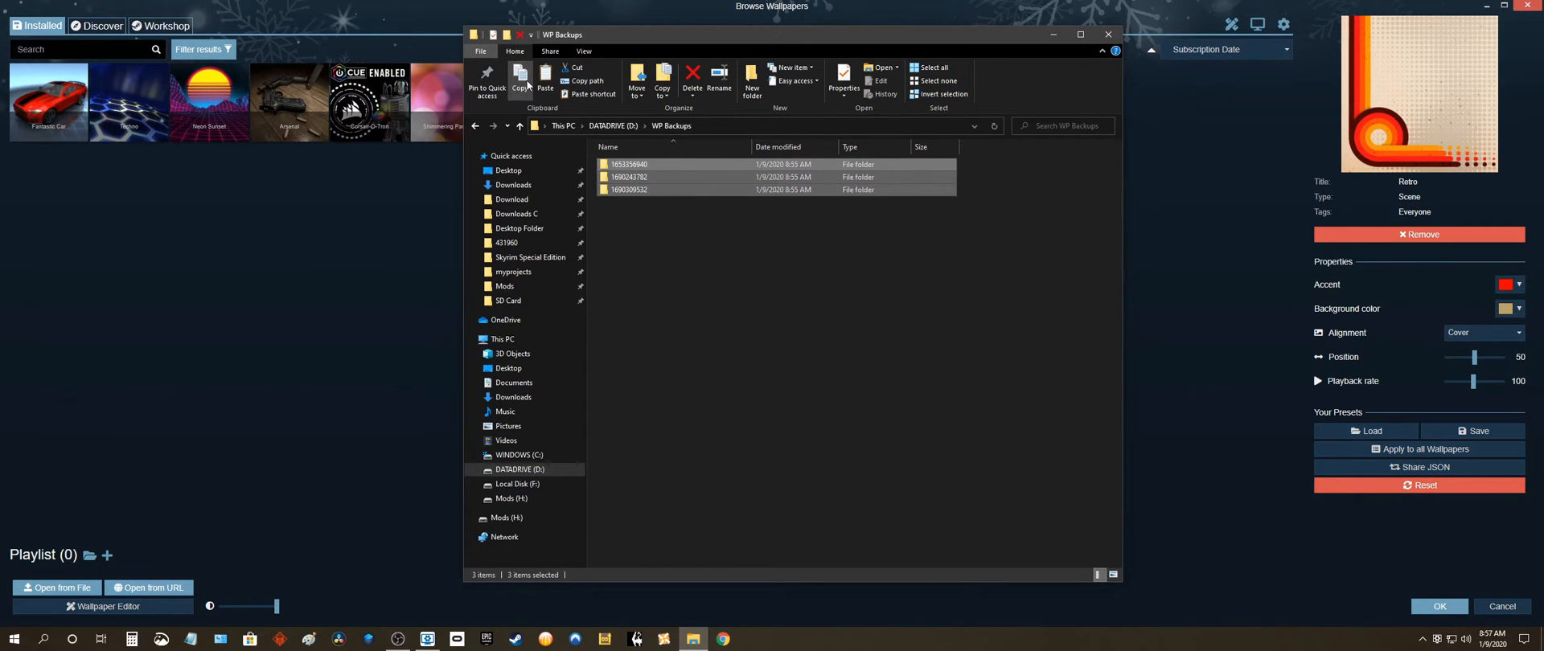
{"action": "left_click", "coordinate": [502, 338]}
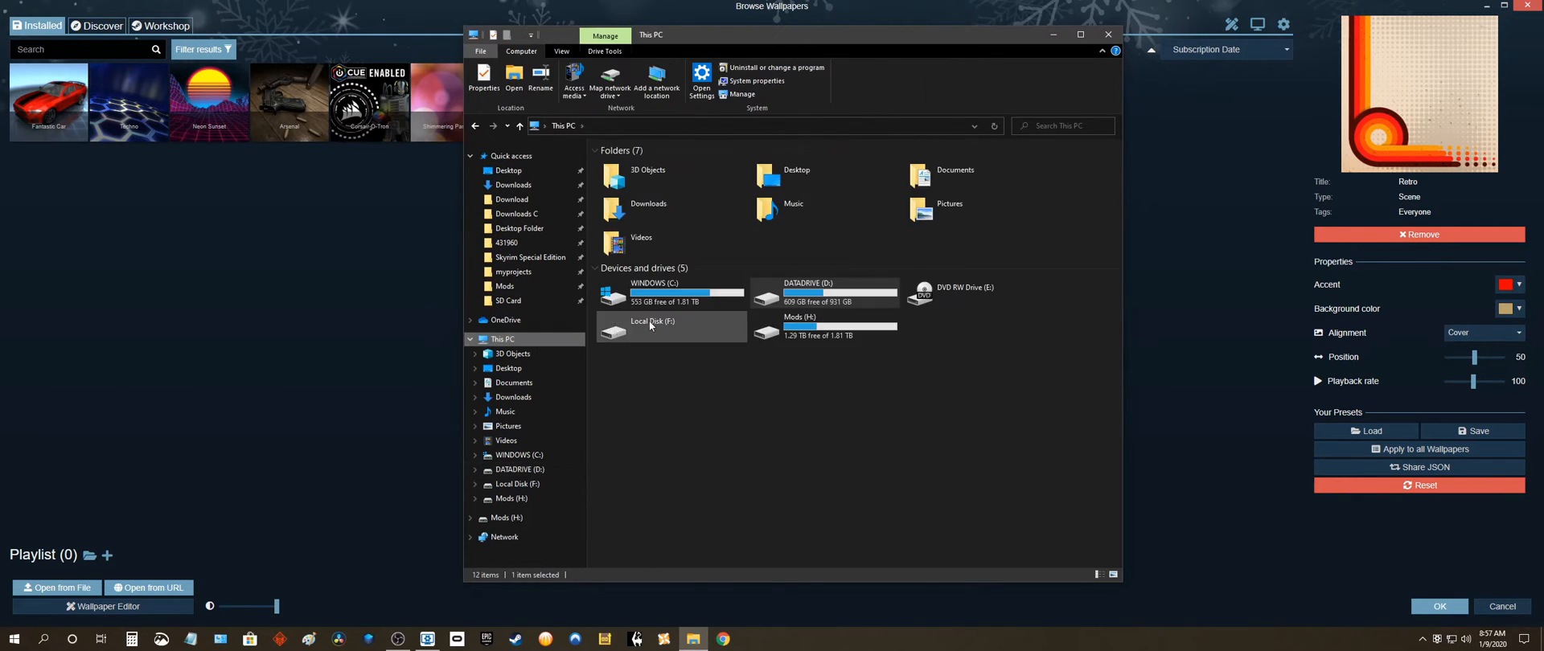
{"action": "double_click", "coordinate": [650, 293]}
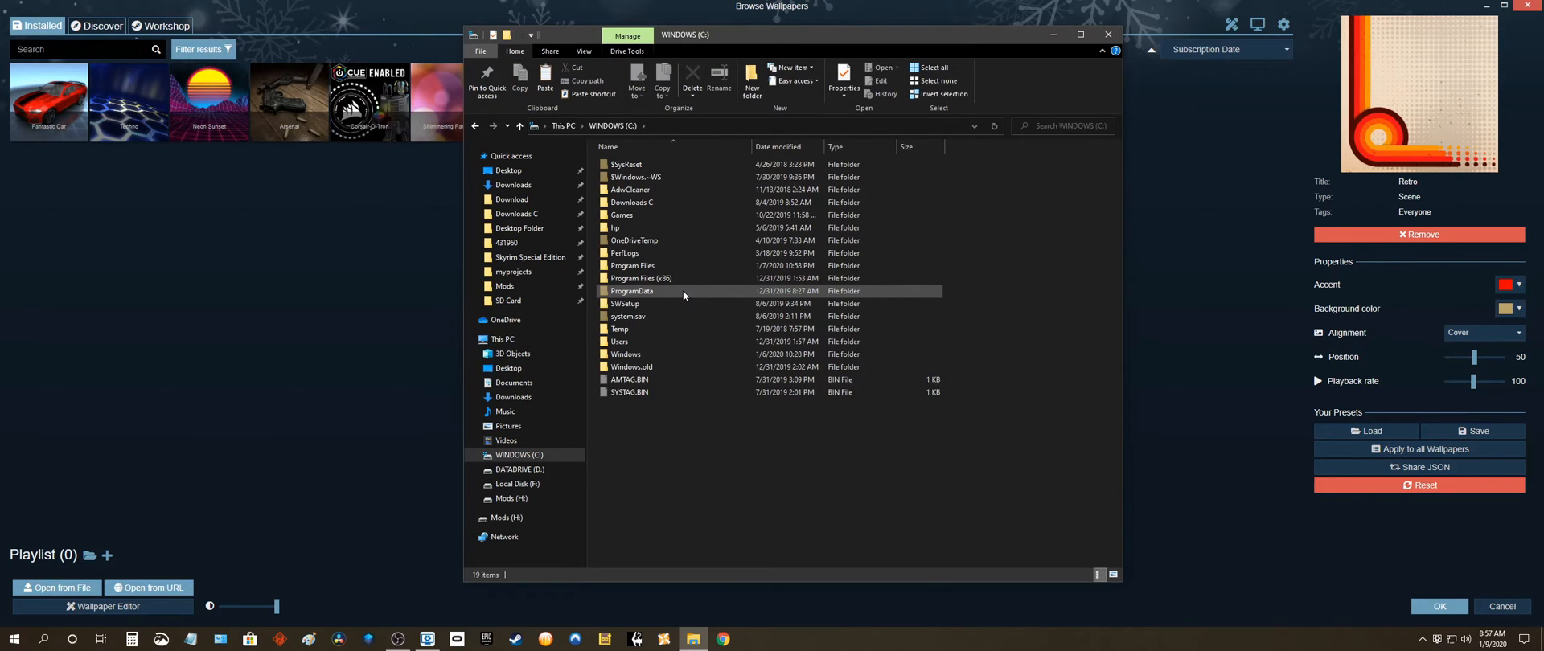
{"action": "double_click", "coordinate": [633, 279]}
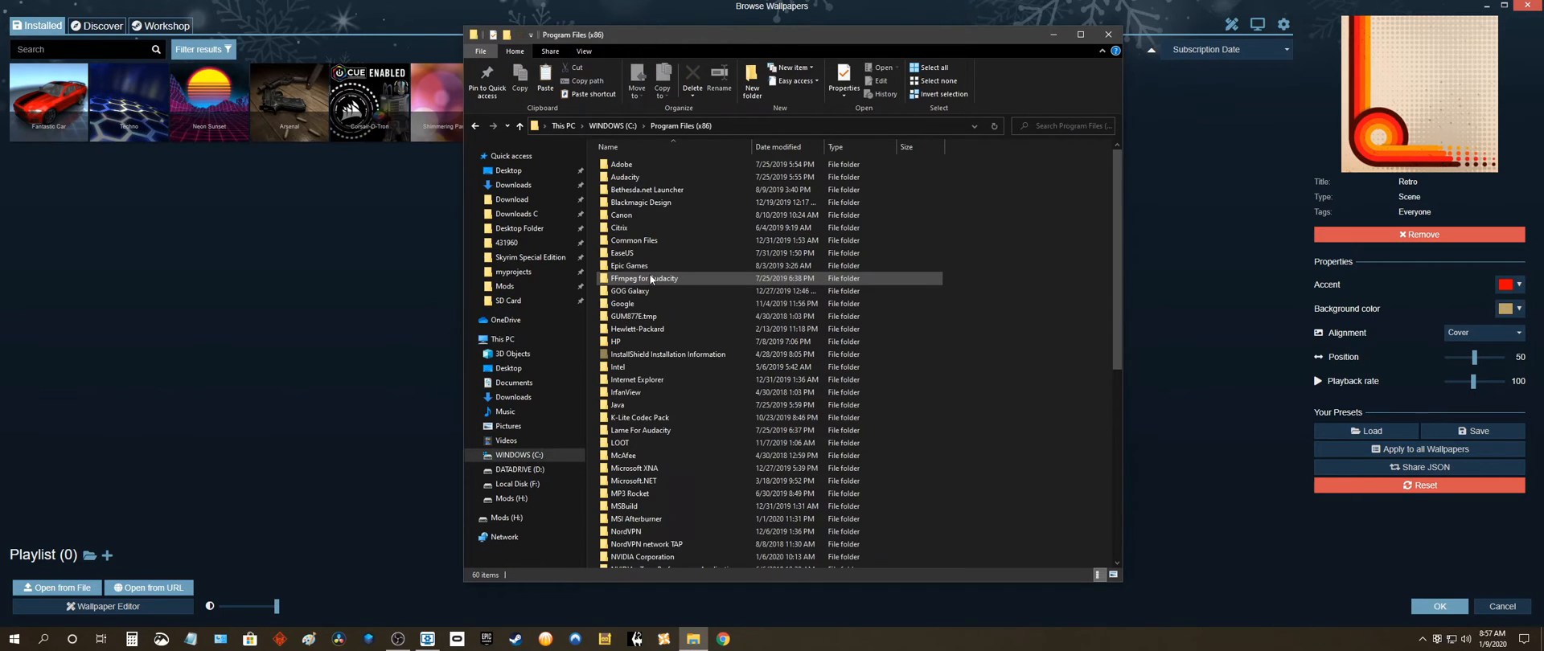
{"action": "scroll", "scroll_direction": "down", "scroll_amount": 3}
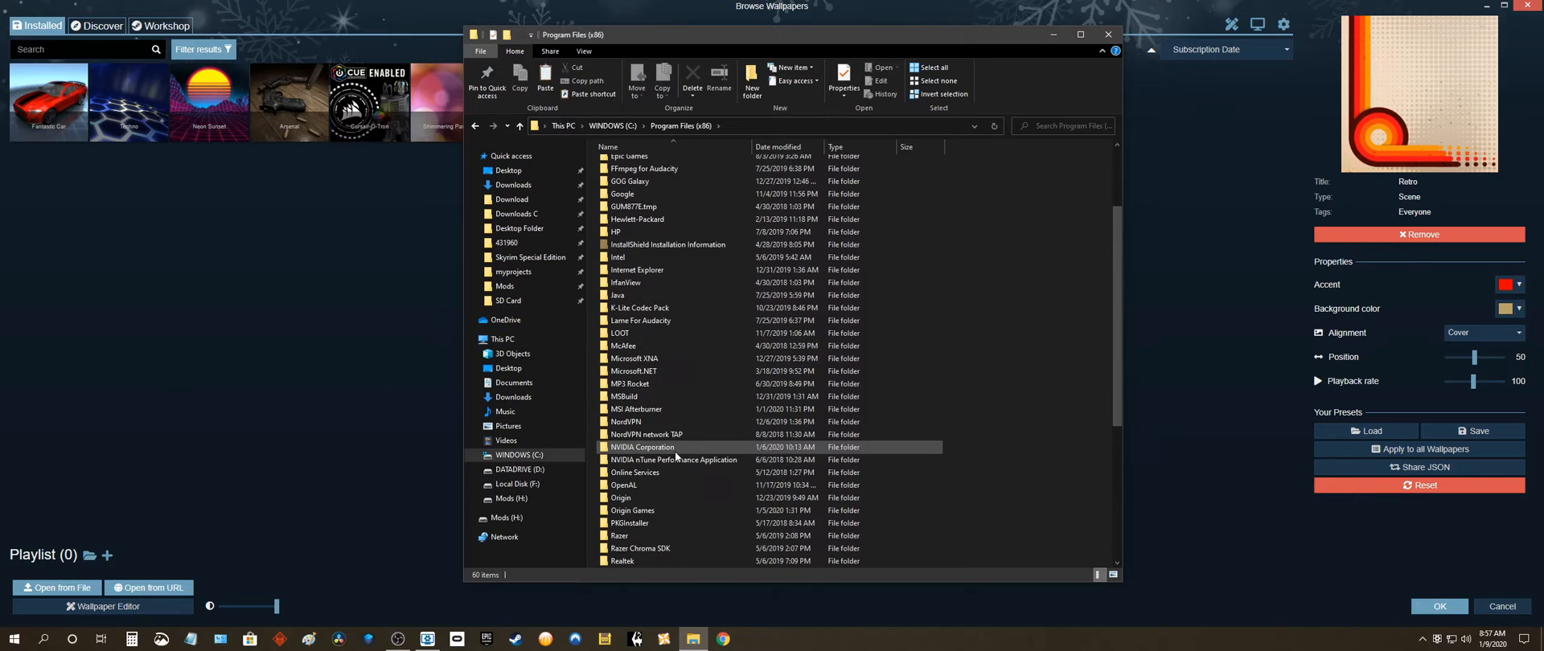
{"action": "scroll", "scroll_direction": "down", "scroll_amount": 3}
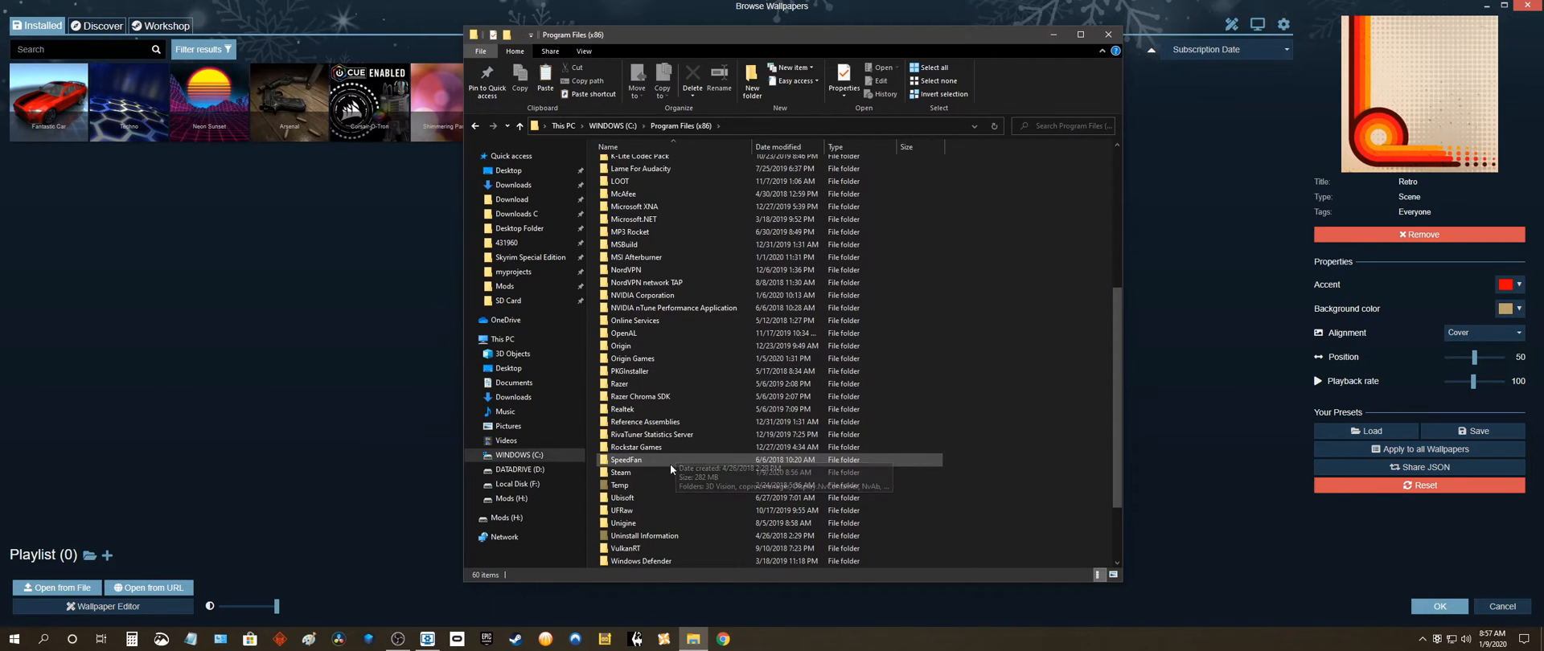
{"action": "double_click", "coordinate": [619, 459]}
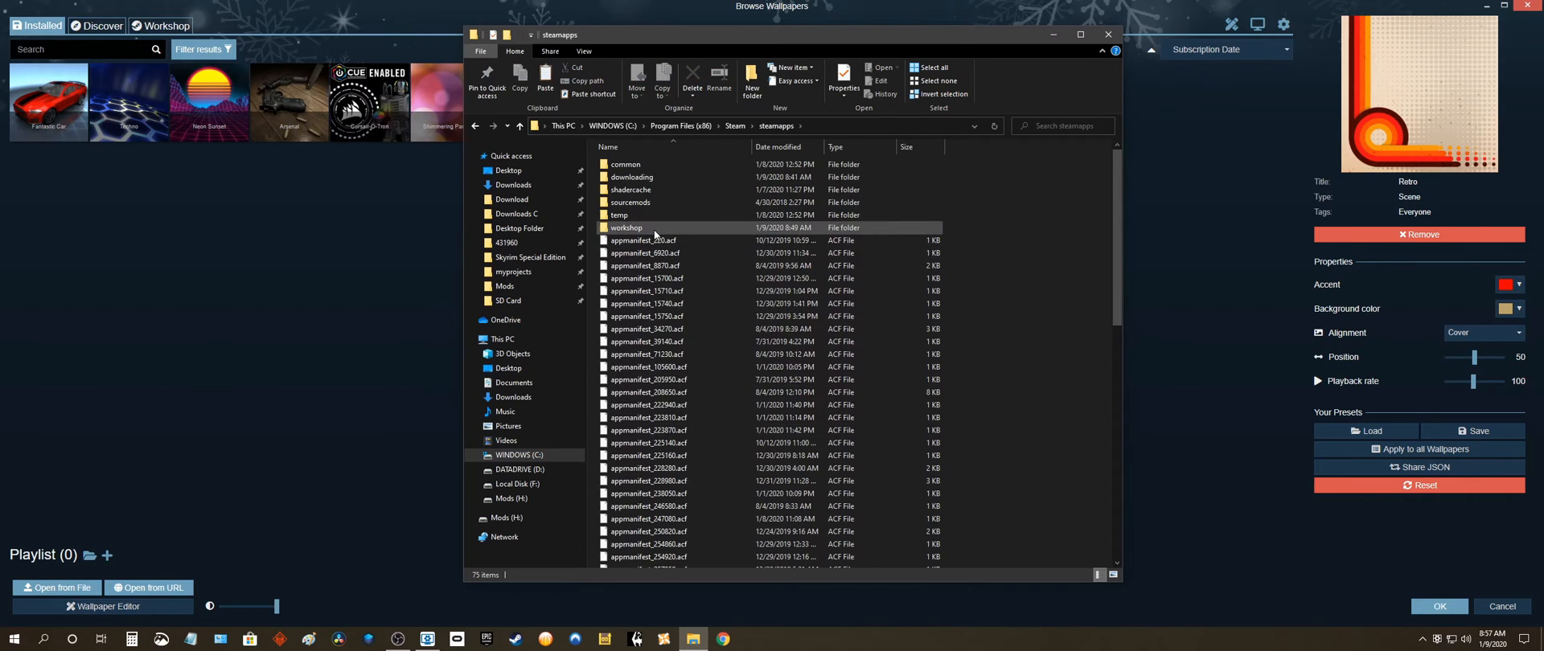
{"action": "double_click", "coordinate": [626, 228]}
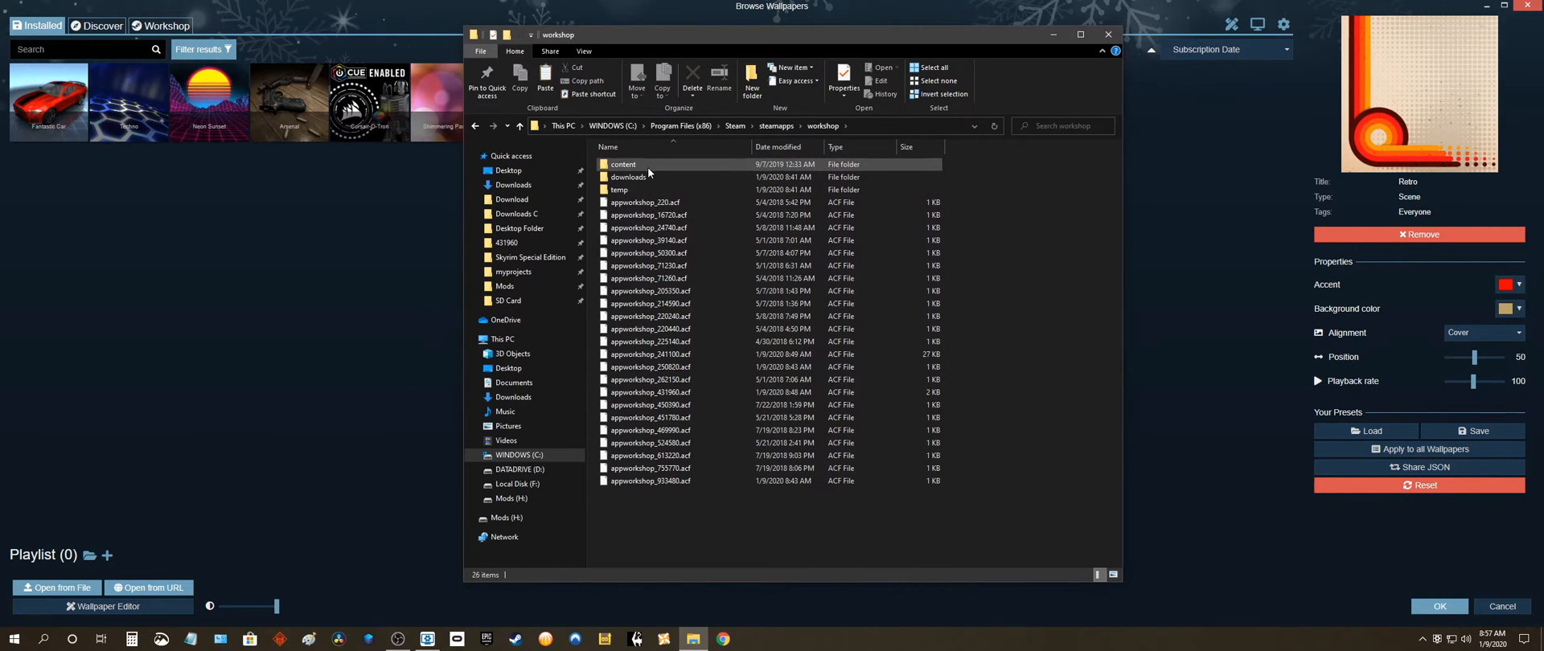
{"action": "double_click", "coordinate": [624, 164]}
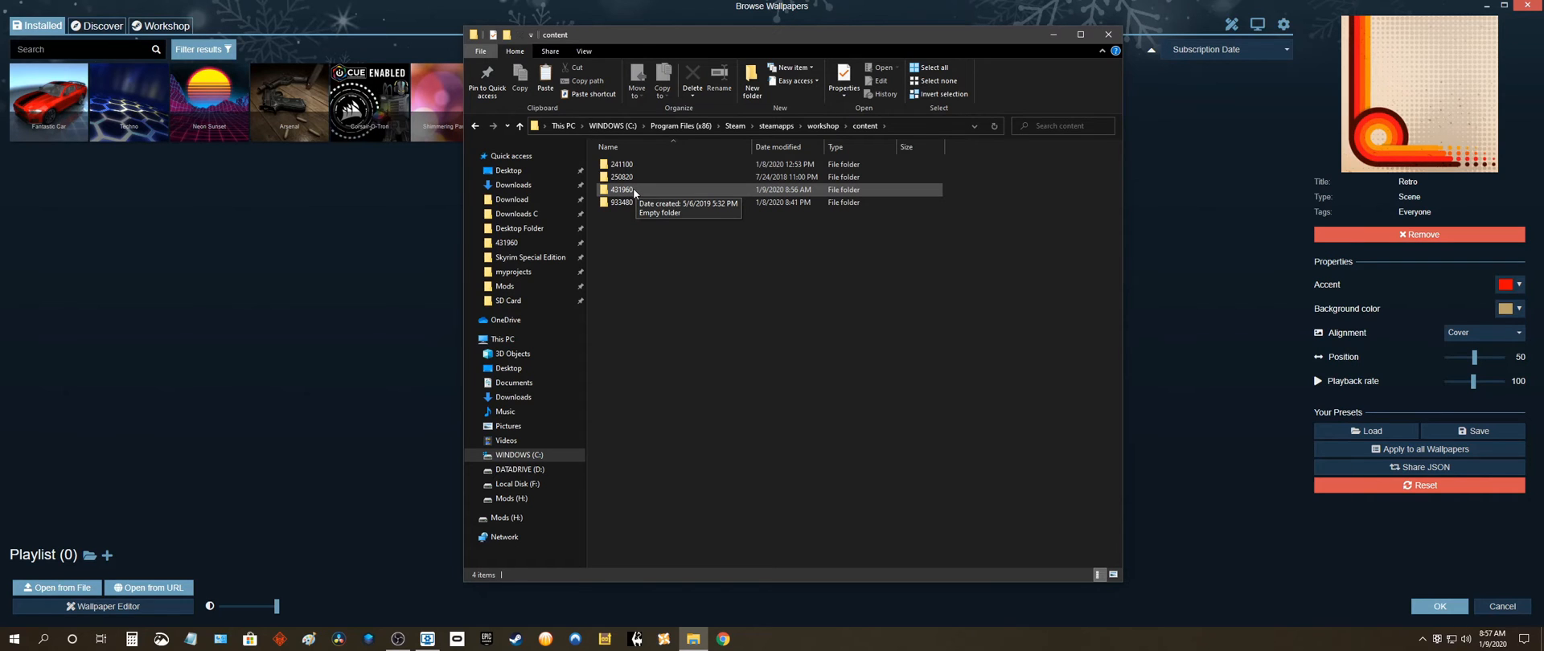
{"action": "double_click", "coordinate": [622, 189]}
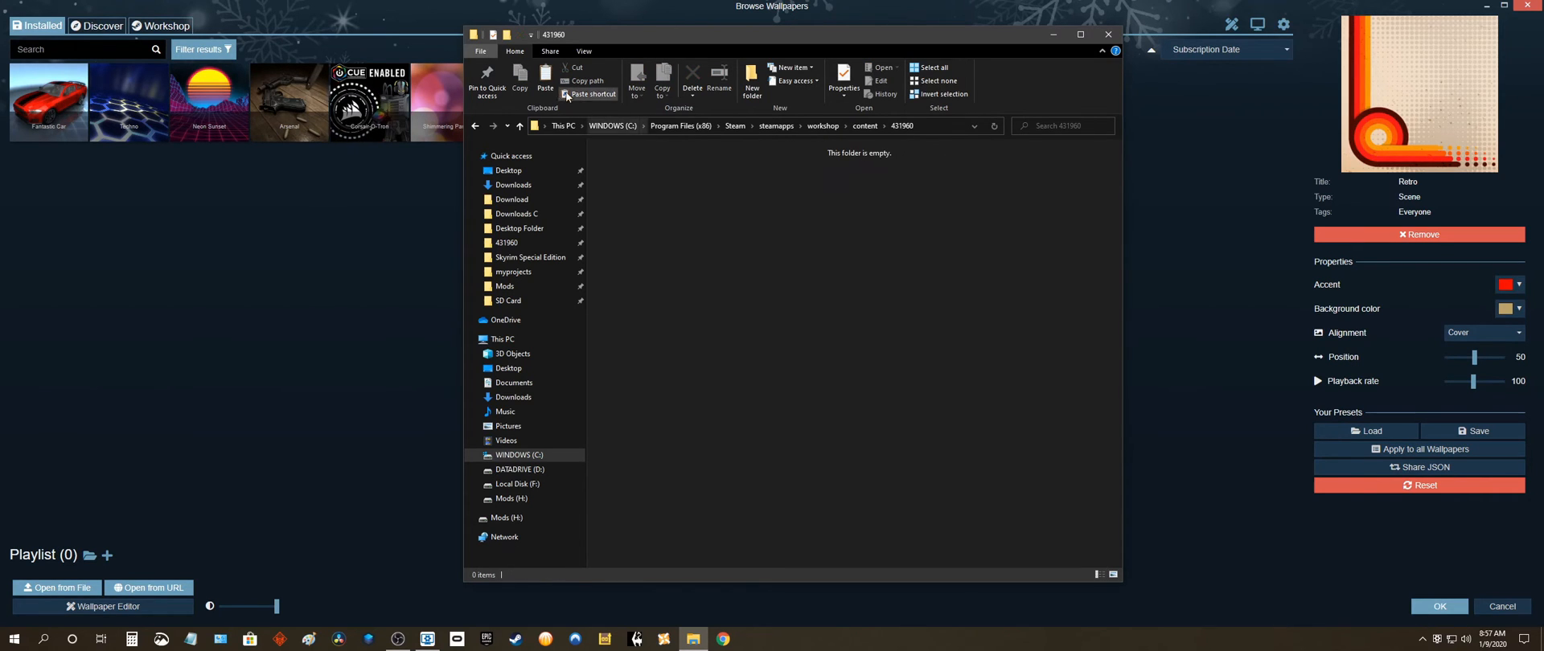
Paste the three backed-up folders into 431960, close Explorer, and refresh the Installed list
{"action": "left_click", "coordinate": [591, 93]}
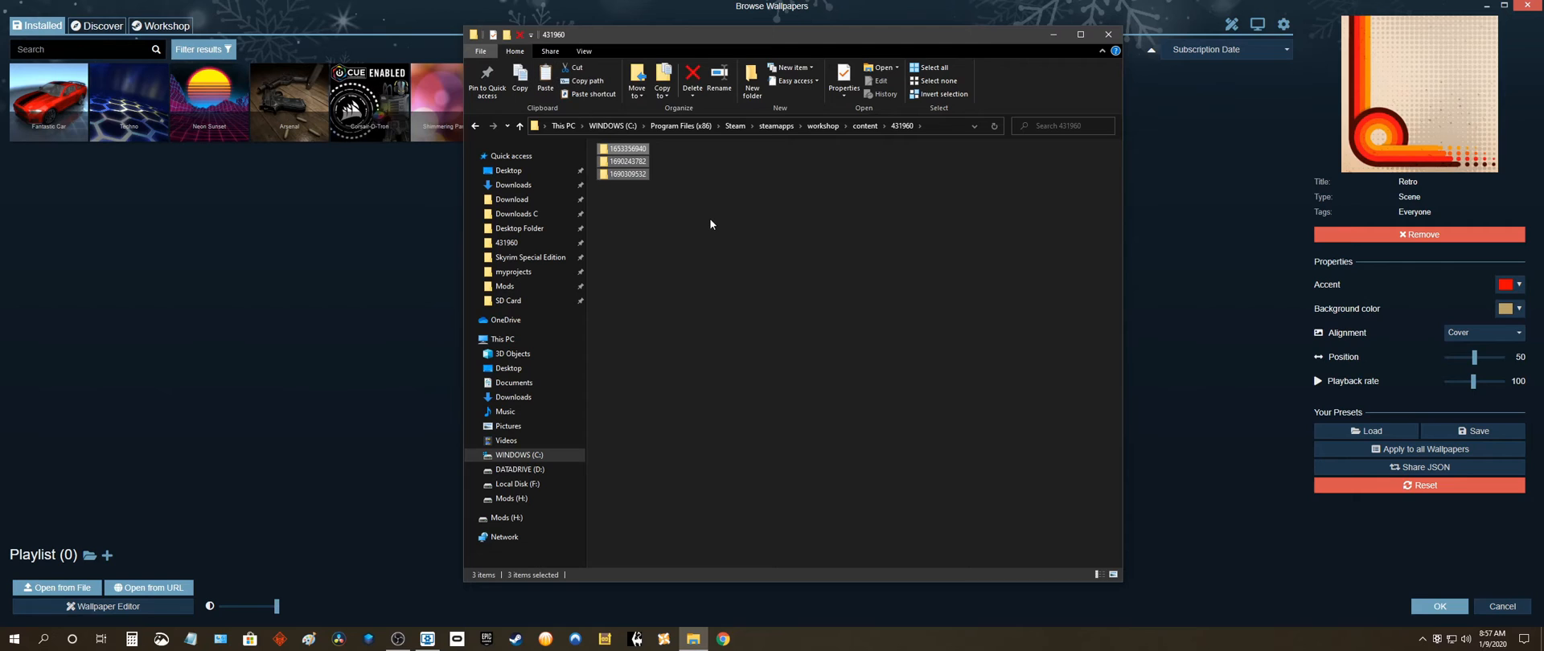
{"action": "left_click", "coordinate": [703, 239]}
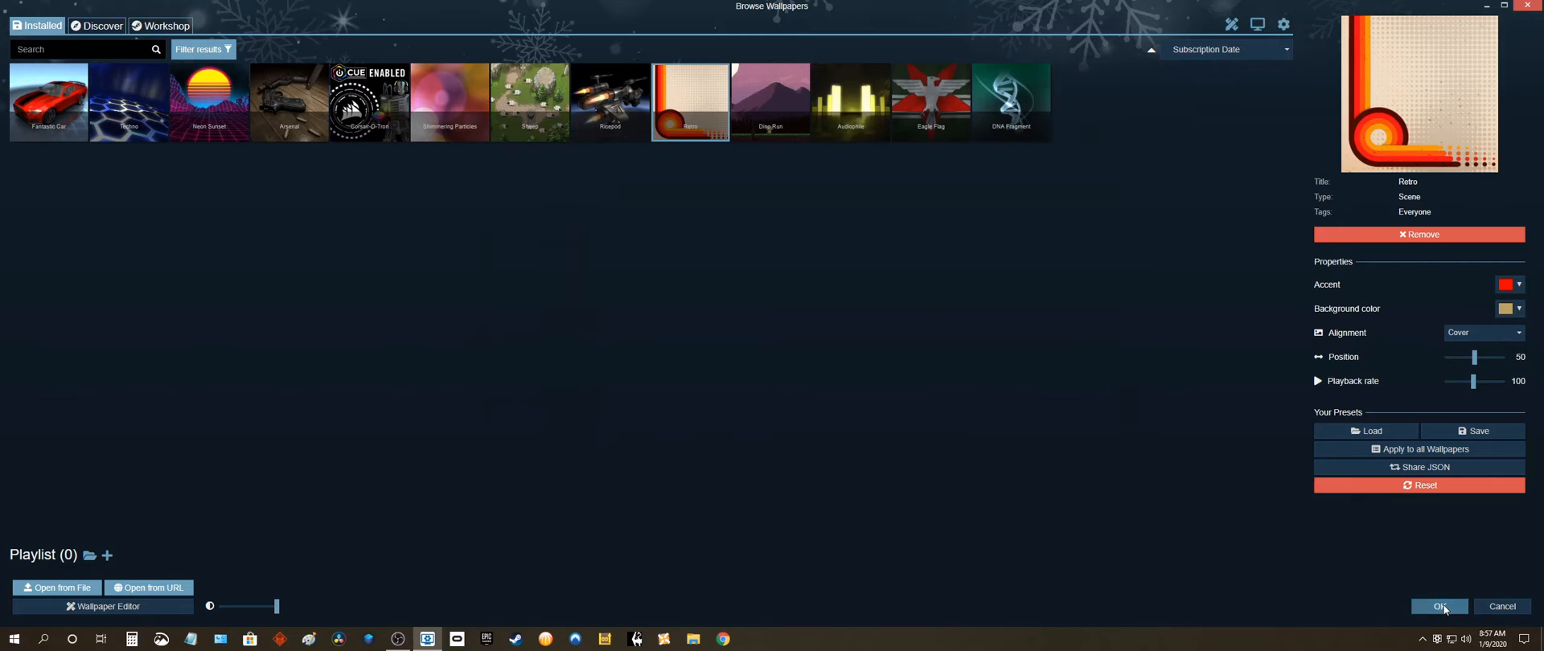
{"action": "left_click", "coordinate": [1438, 606]}
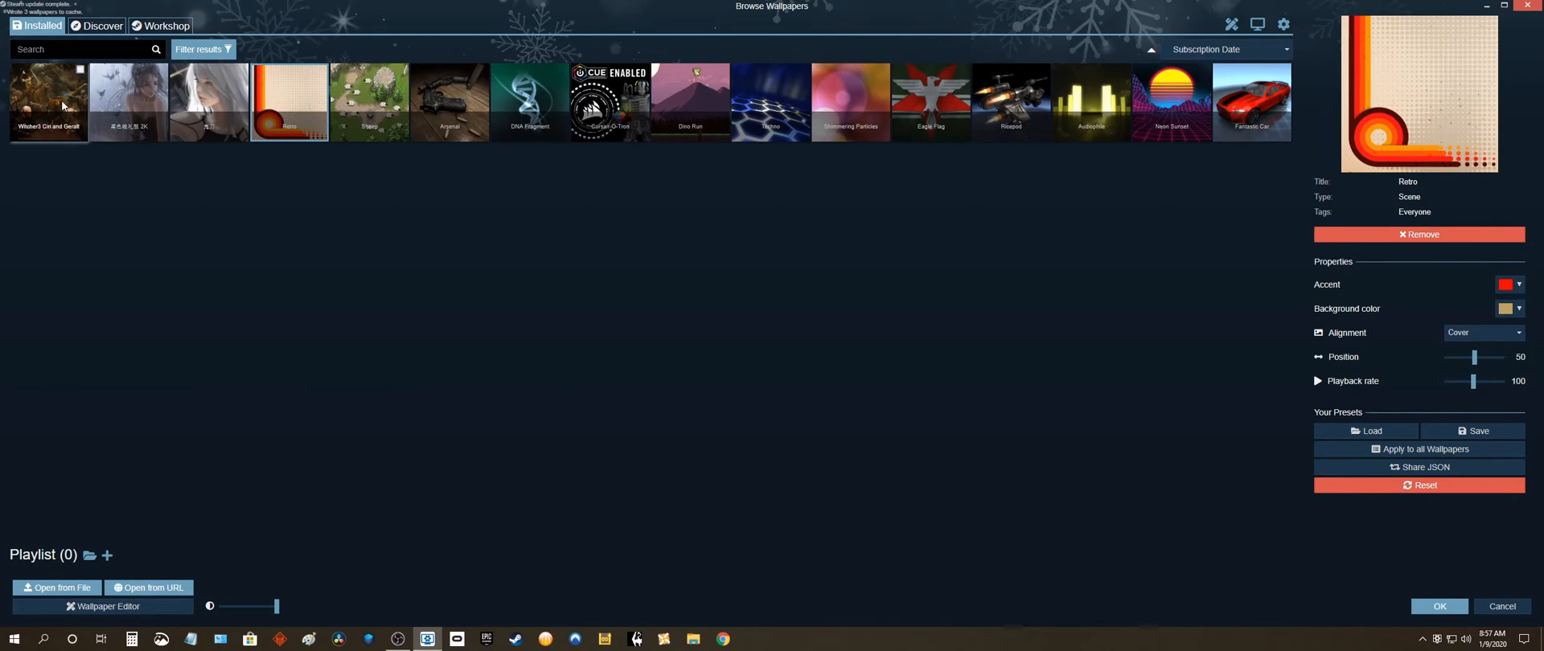
{"action": "mouse_move", "coordinate": [154, 185]}
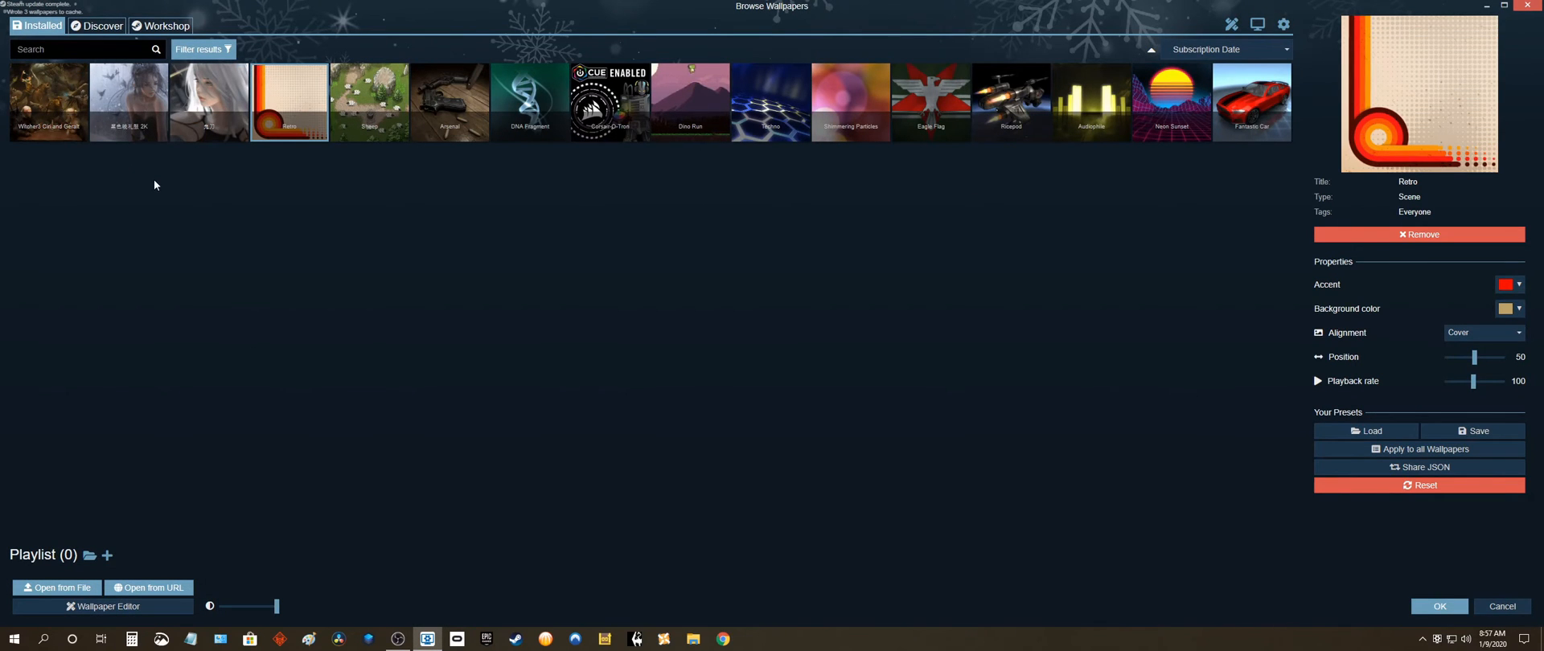
{"action": "mouse_move", "coordinate": [448, 341]}
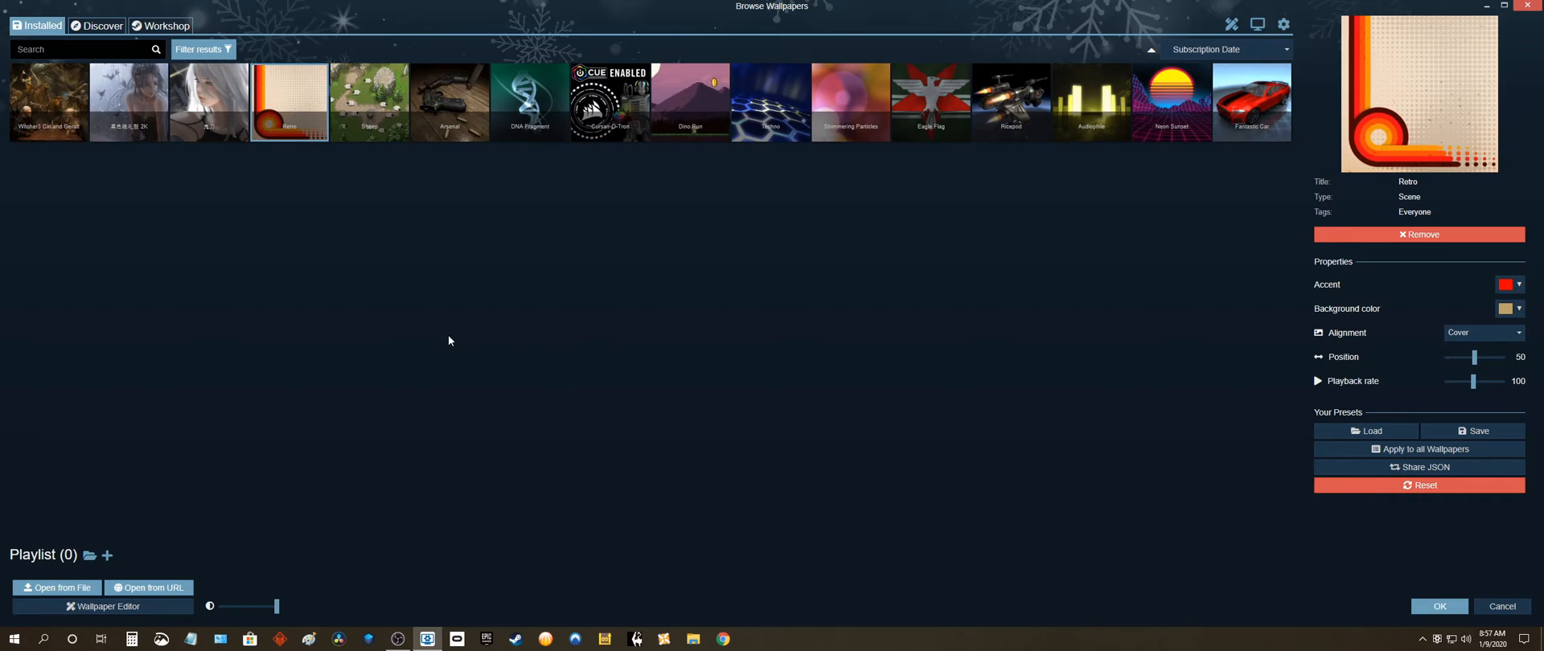
{"action": "mouse_move", "coordinate": [48, 102]}
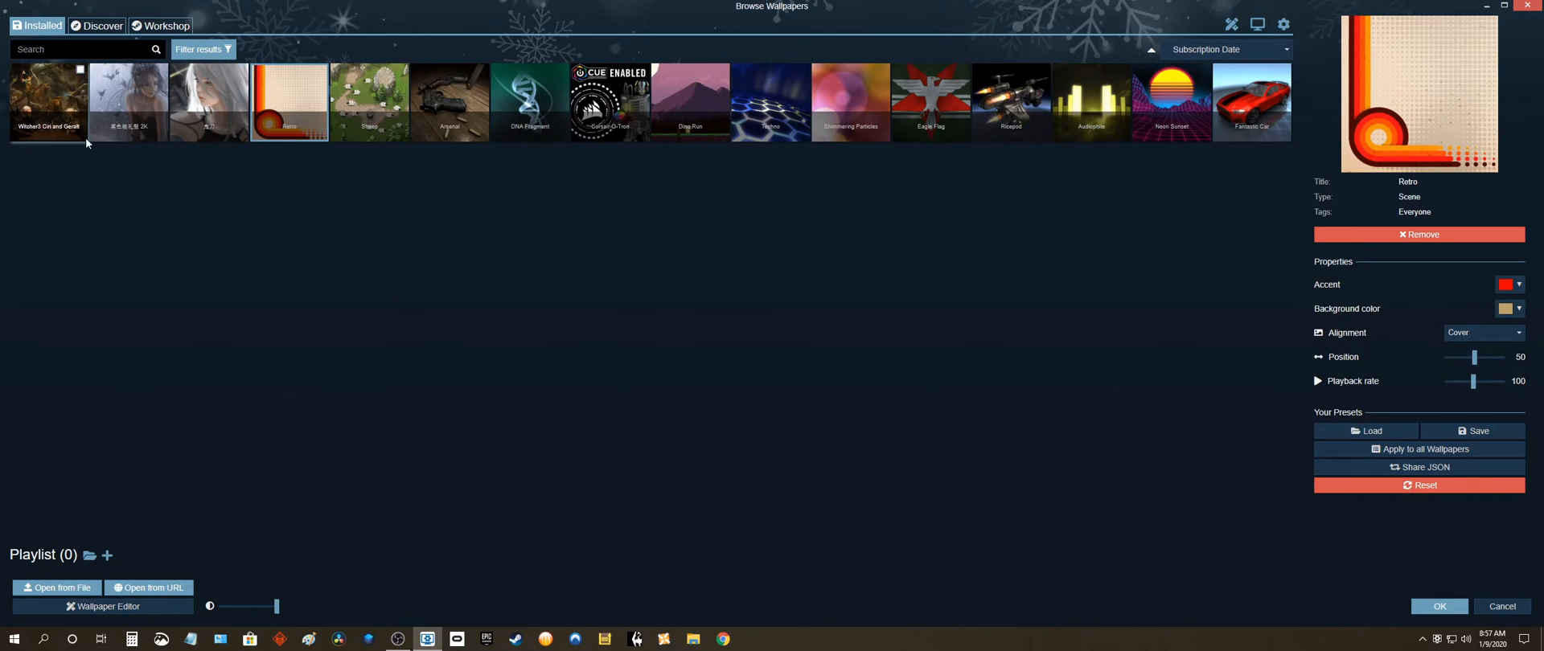
{"action": "mouse_move", "coordinate": [208, 103]}
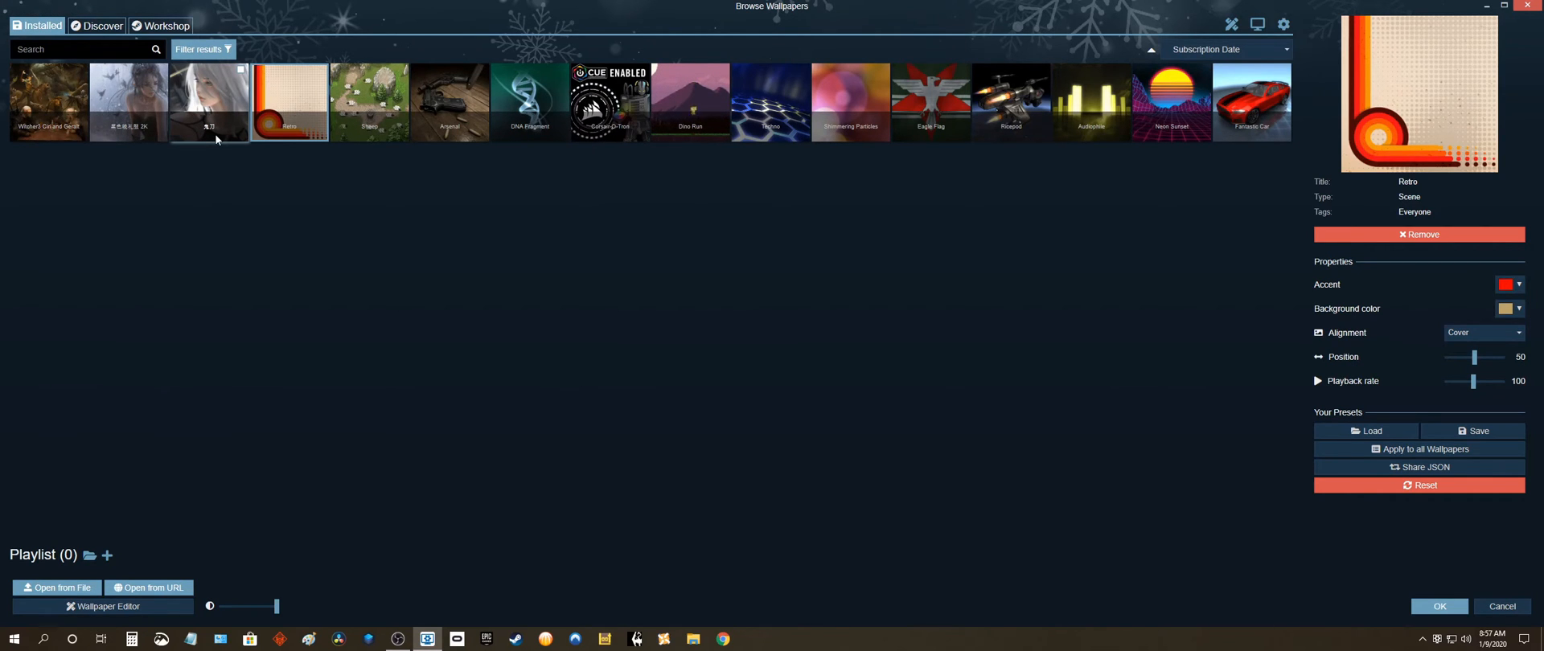
Deselect the Retro wallpaper and reshuffle the Installed wallpaper list
{"action": "left_click", "coordinate": [207, 102]}
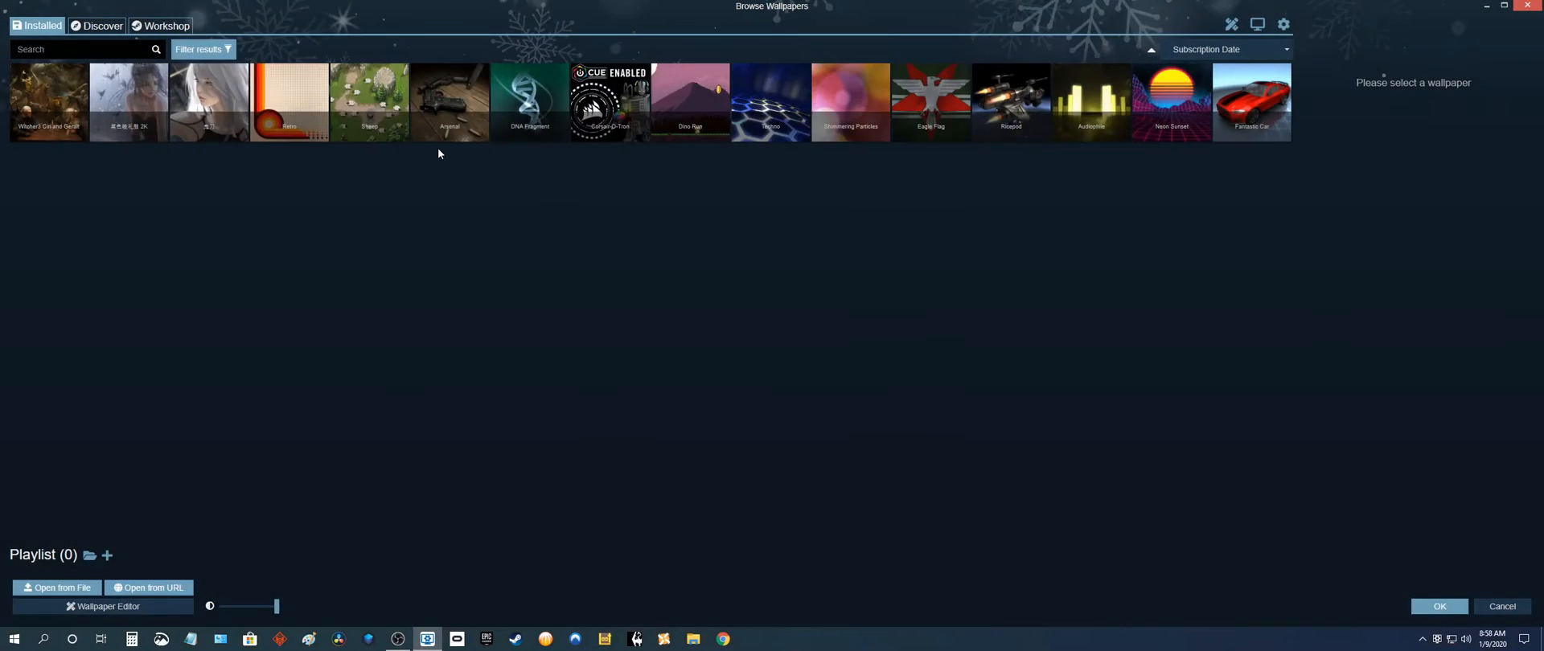
{"action": "left_click", "coordinate": [128, 102]}
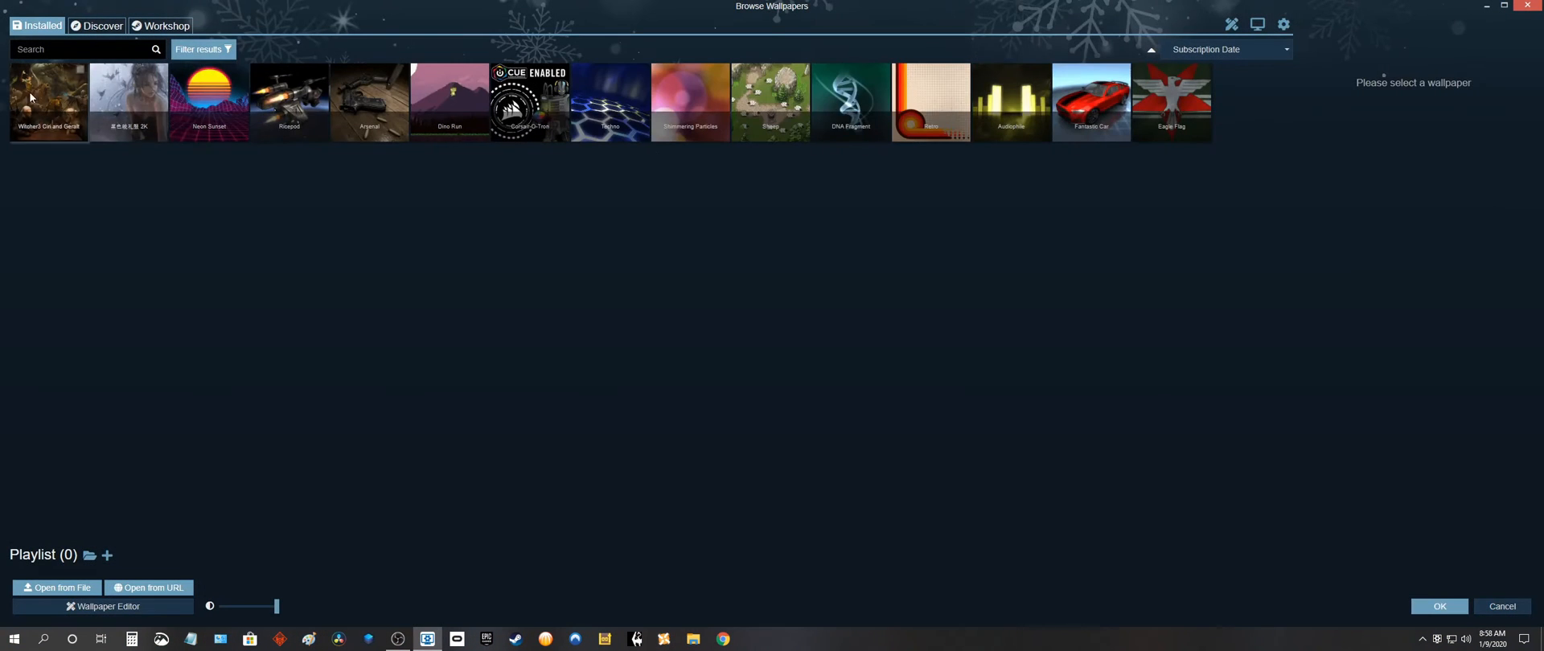
{"action": "left_click", "coordinate": [1398, 290]}
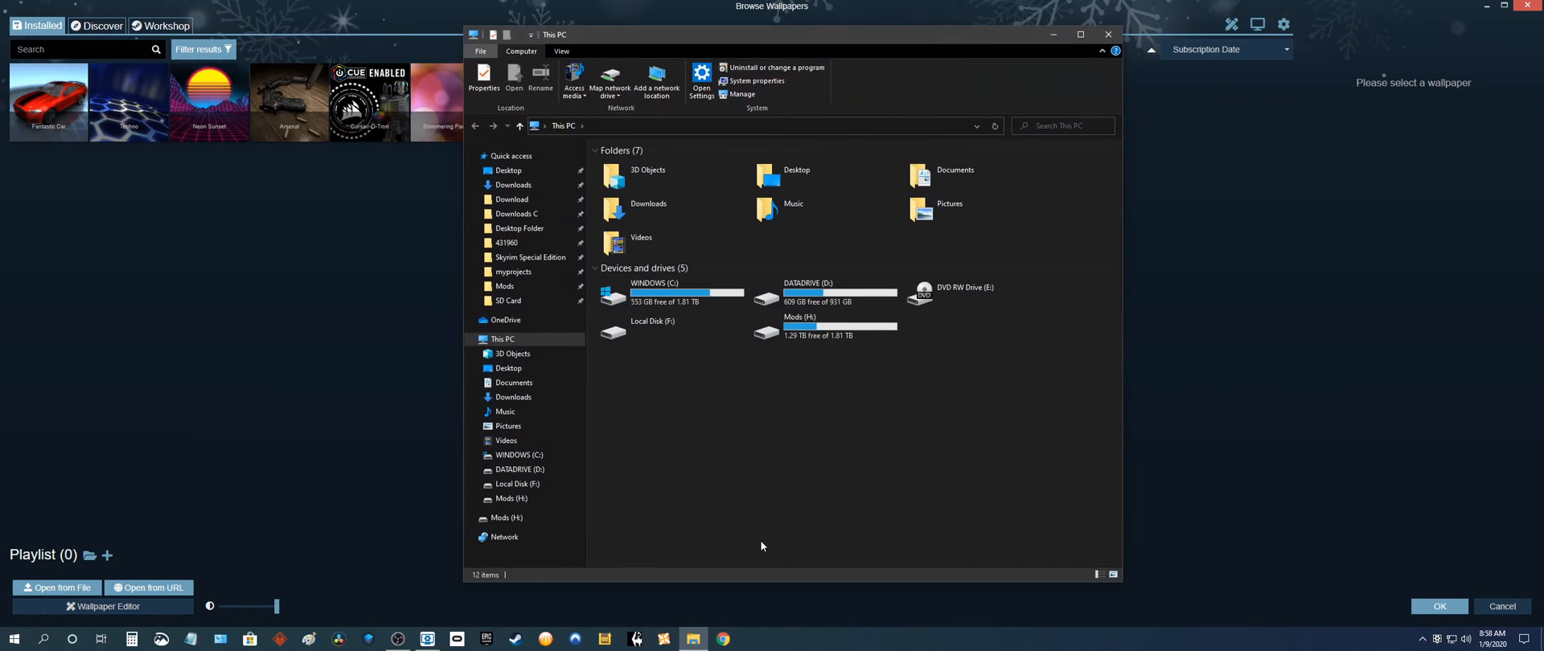
Open the 431960 quick-access folder and delete its three wallpaper folders
{"action": "left_click", "coordinate": [508, 243]}
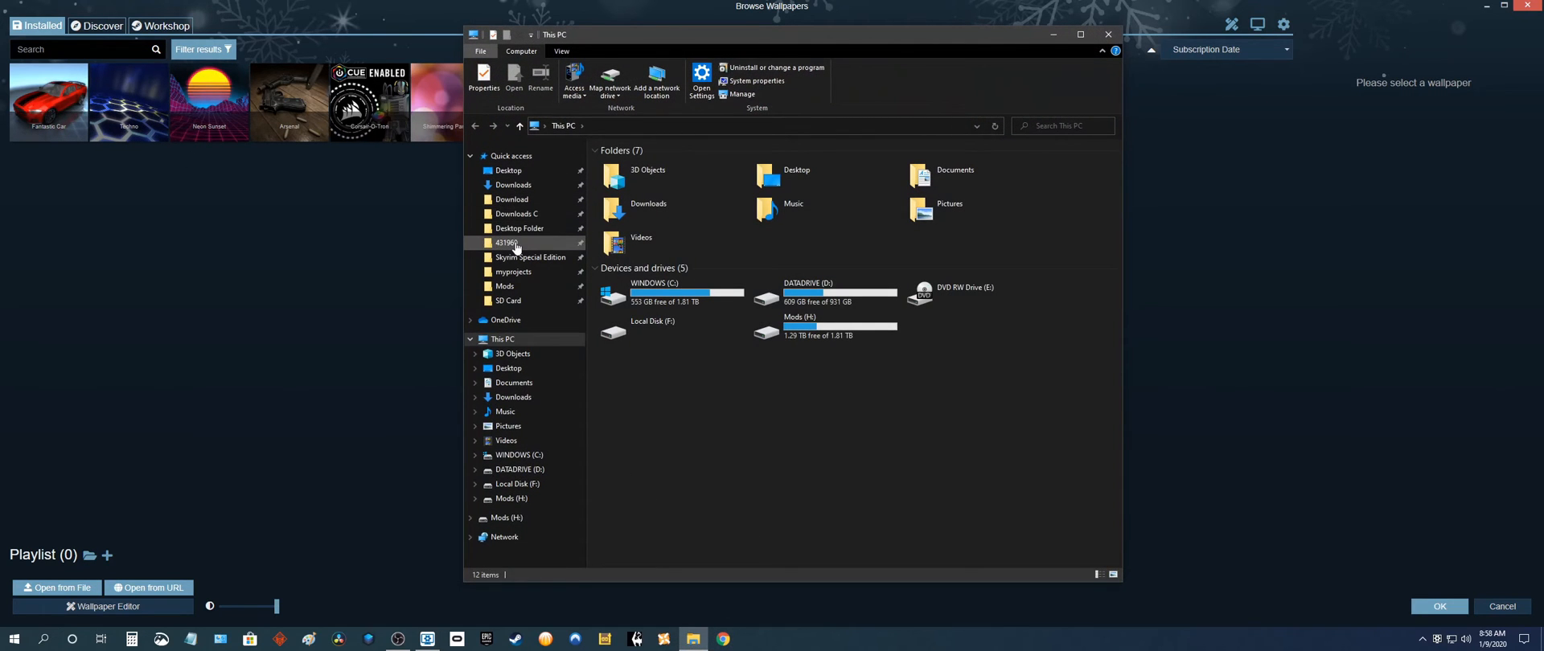
{"action": "double_click", "coordinate": [507, 243]}
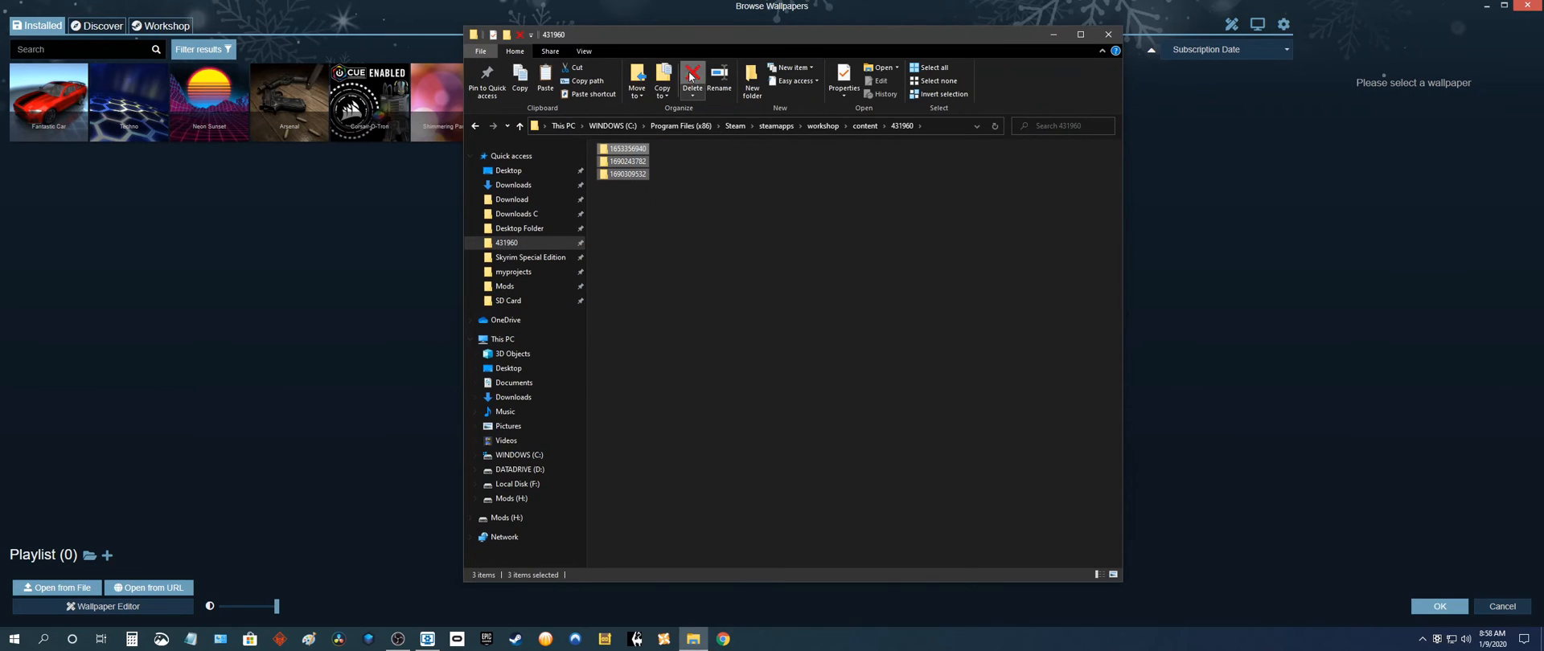
{"action": "left_click", "coordinate": [693, 80]}
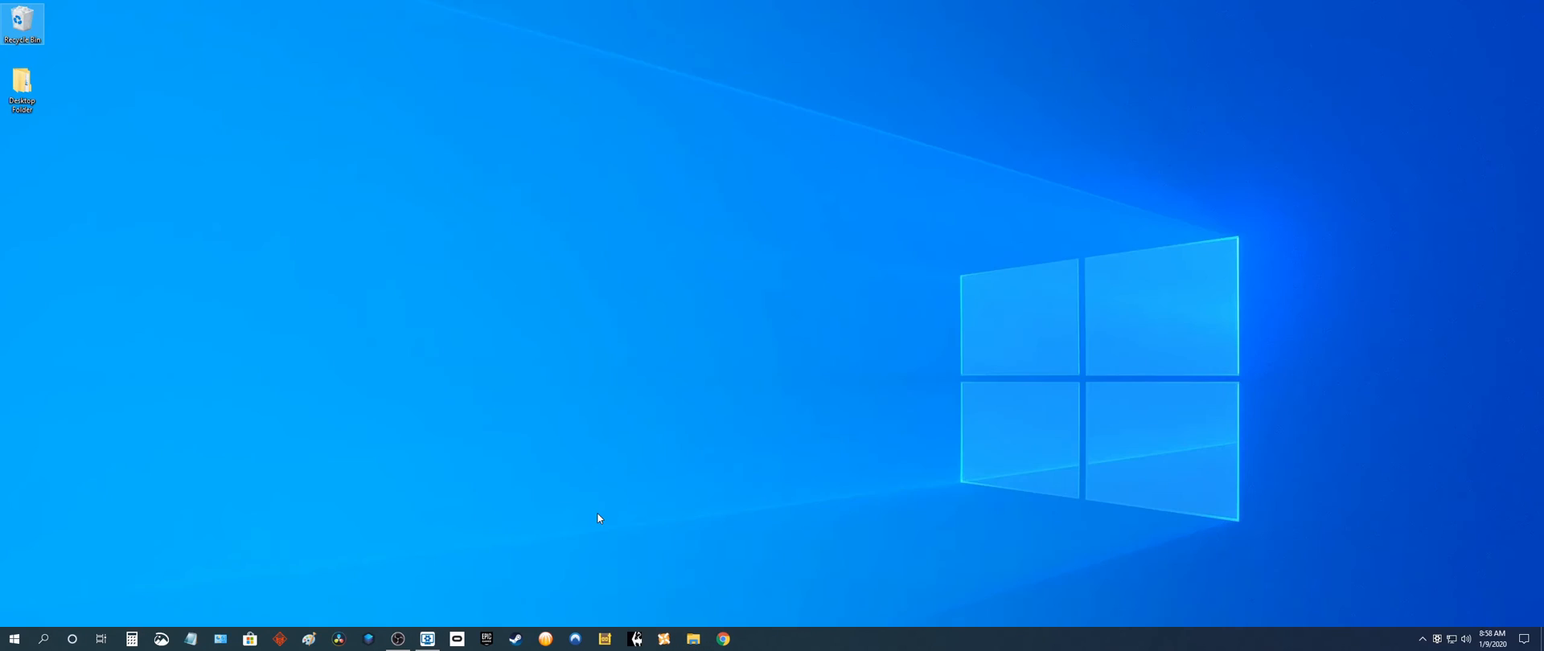
{"action": "mouse_move", "coordinate": [447, 384]}
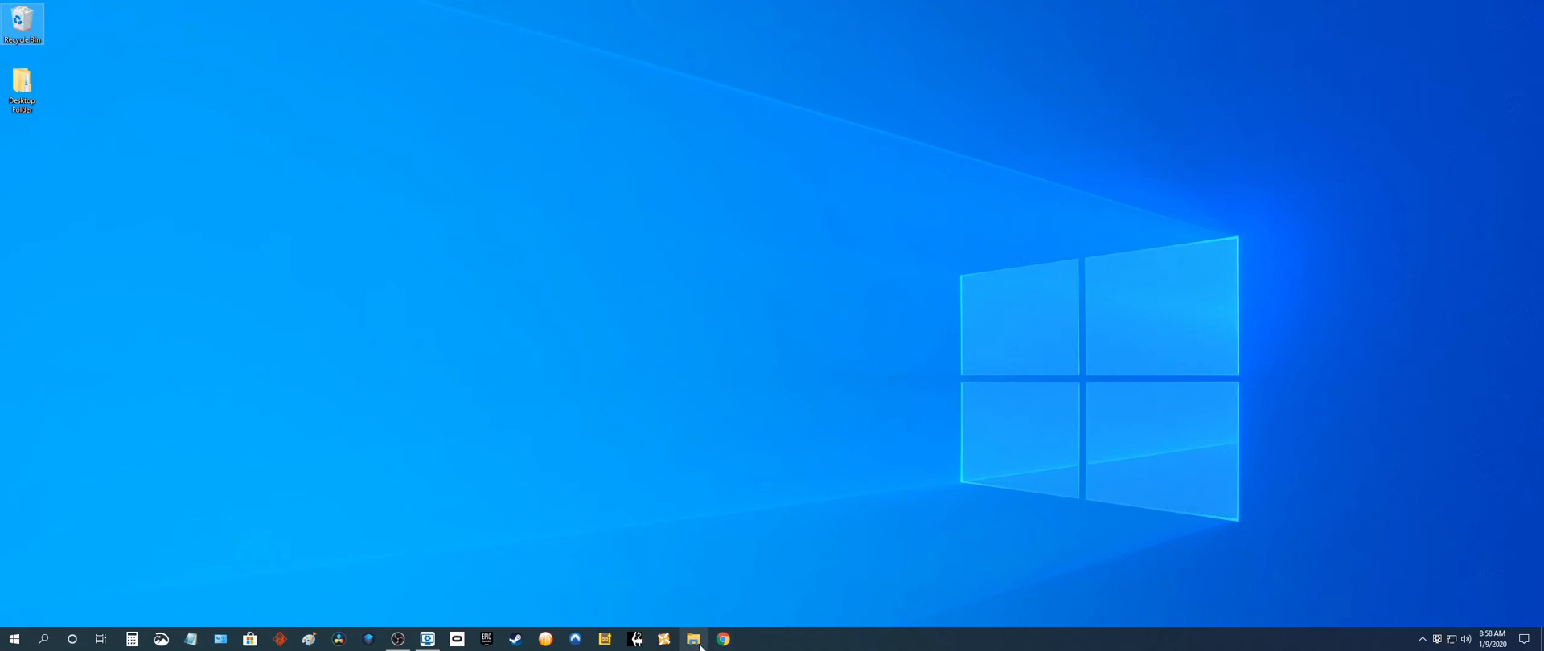
Paste the three WP Backups wallpaper folders from DATADRIVE (D:) into the 431960 workshop folder, then close File Explorer
{"action": "left_click", "coordinate": [693, 641]}
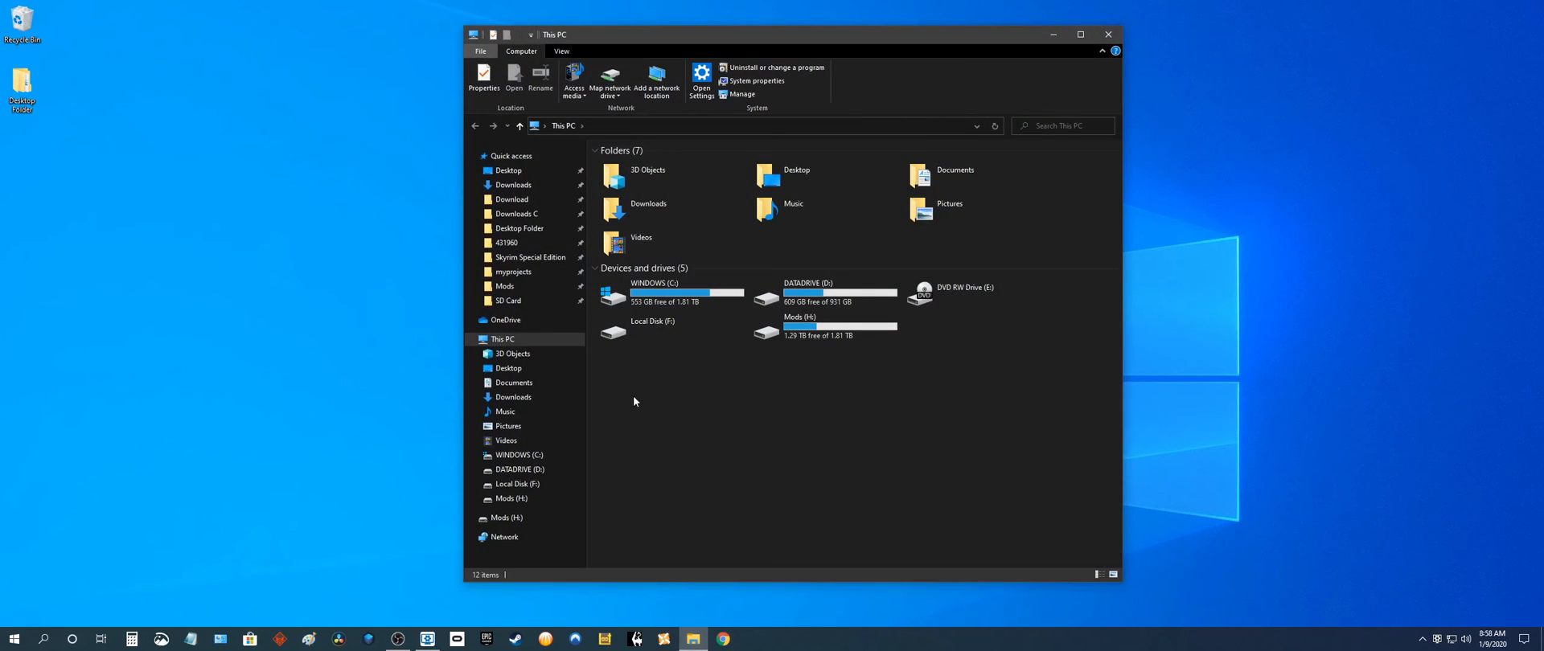
{"action": "left_click", "coordinate": [825, 292]}
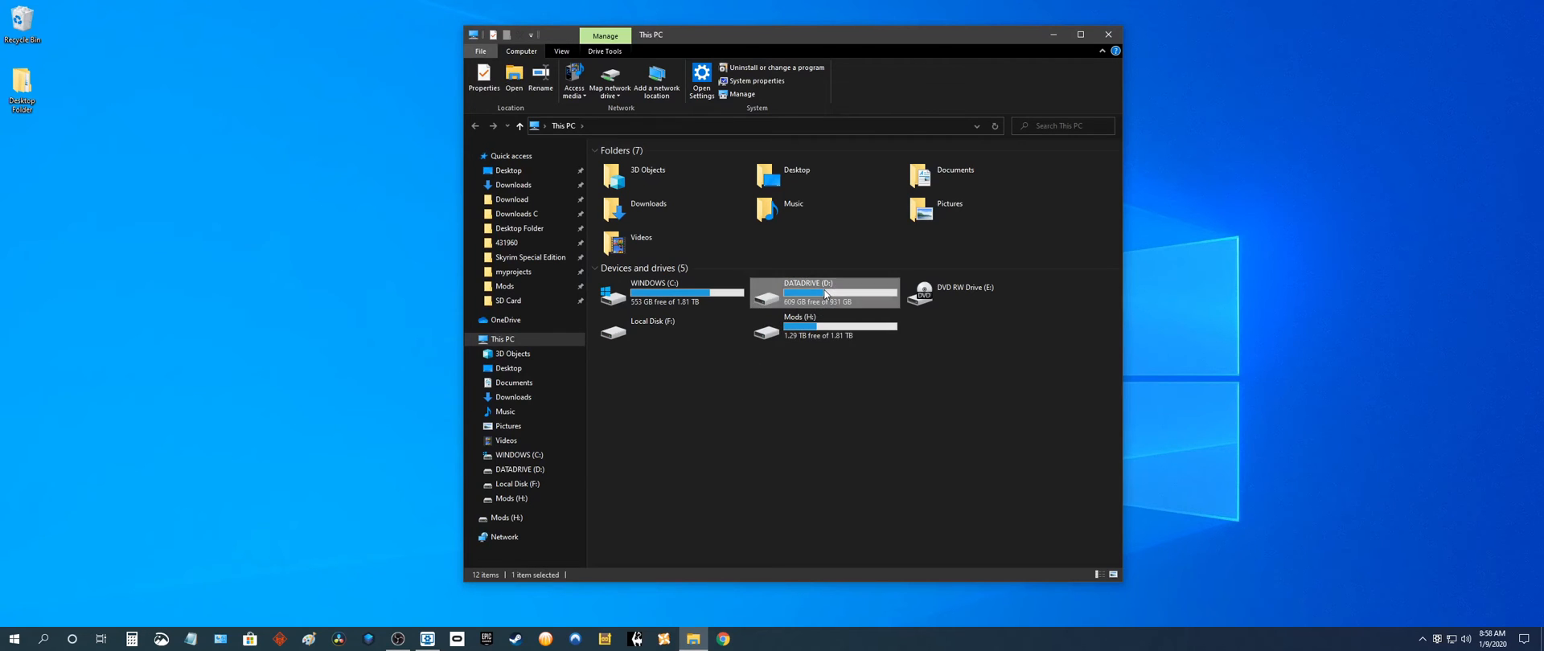
{"action": "double_click", "coordinate": [807, 290]}
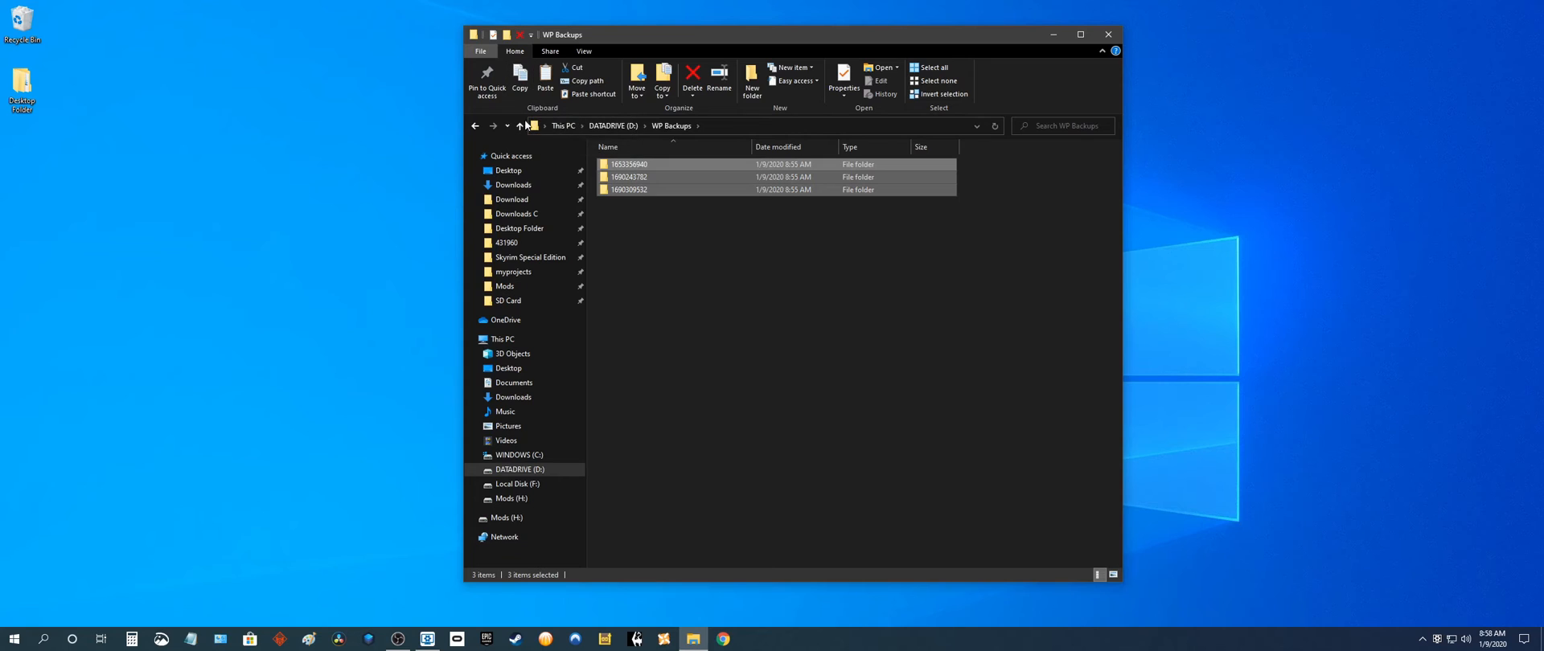
{"action": "left_click", "coordinate": [507, 242]}
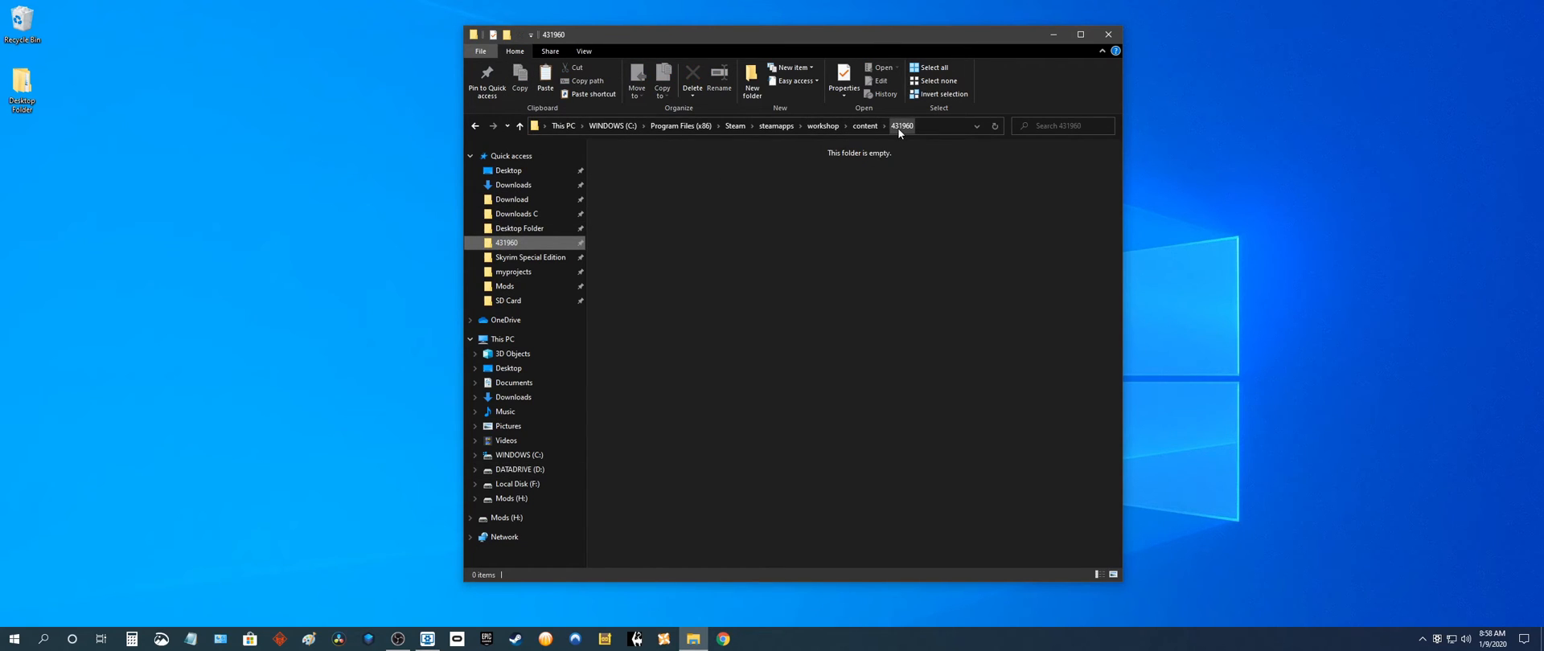
{"action": "left_click", "coordinate": [544, 78]}
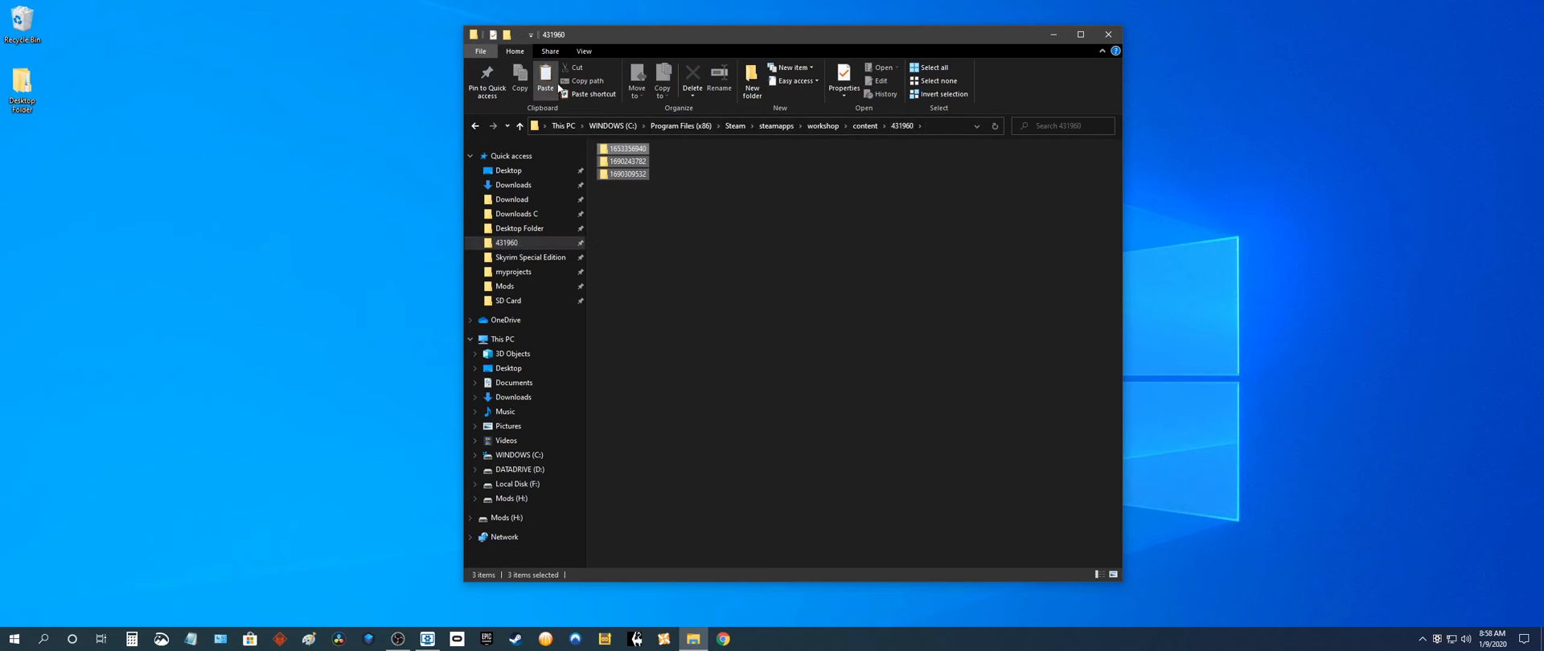
{"action": "left_click", "coordinate": [1109, 35]}
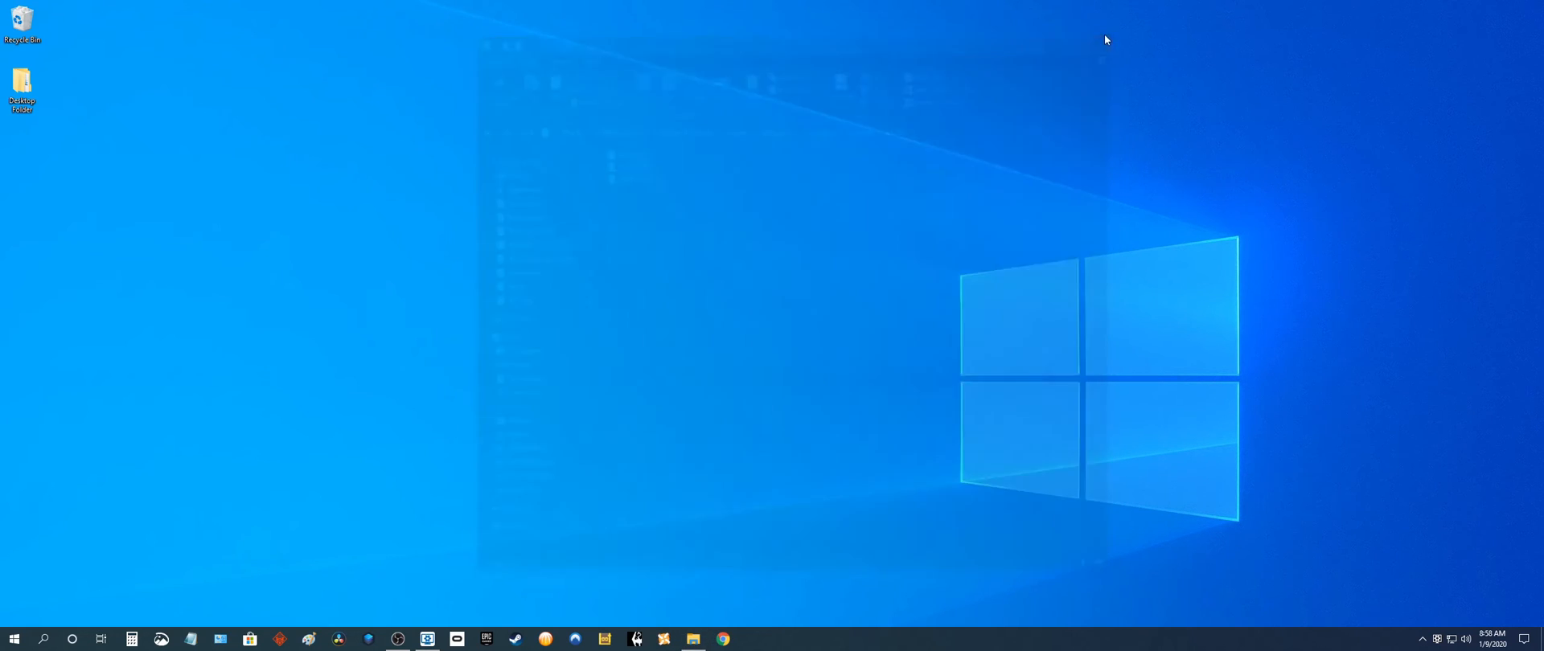
{"action": "left_click", "coordinate": [427, 639]}
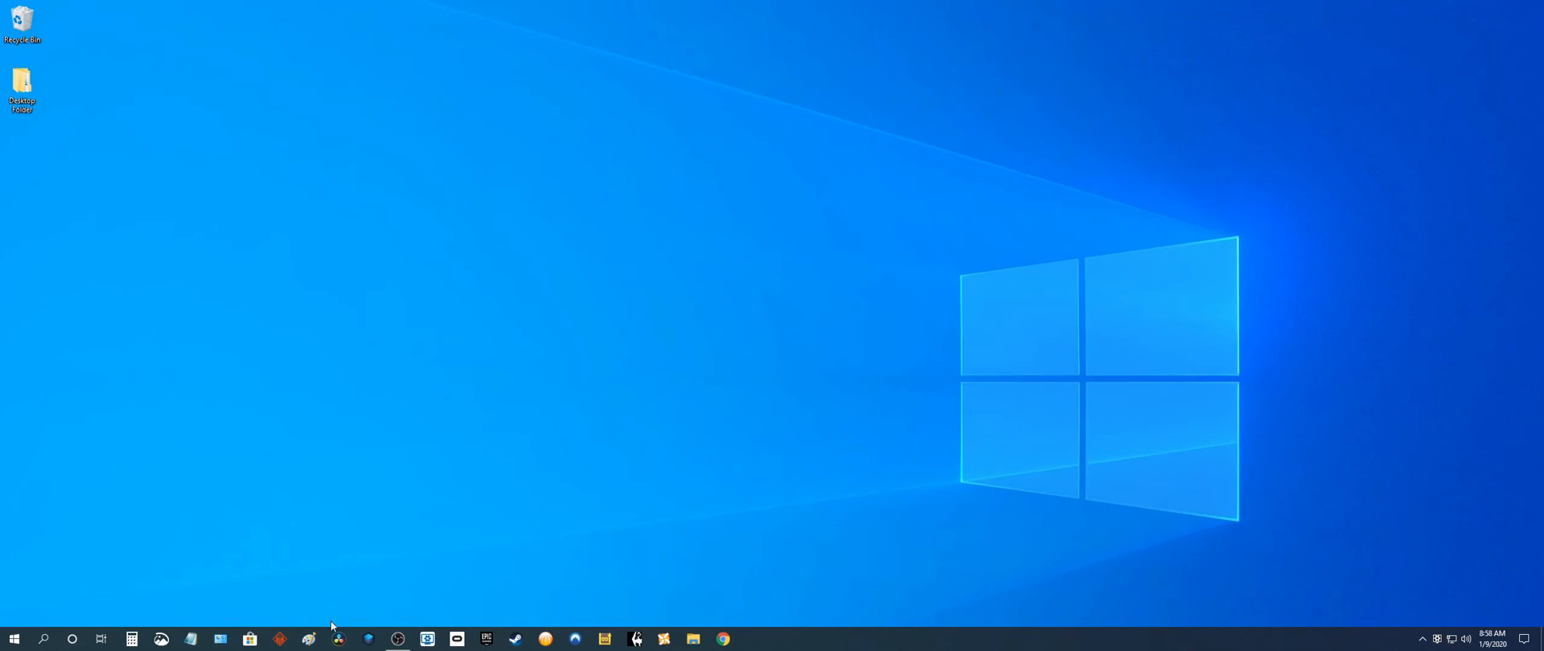
Bring up Wallpaper Engine's Browse Wallpapers window from the taskbar
{"action": "left_click", "coordinate": [426, 640]}
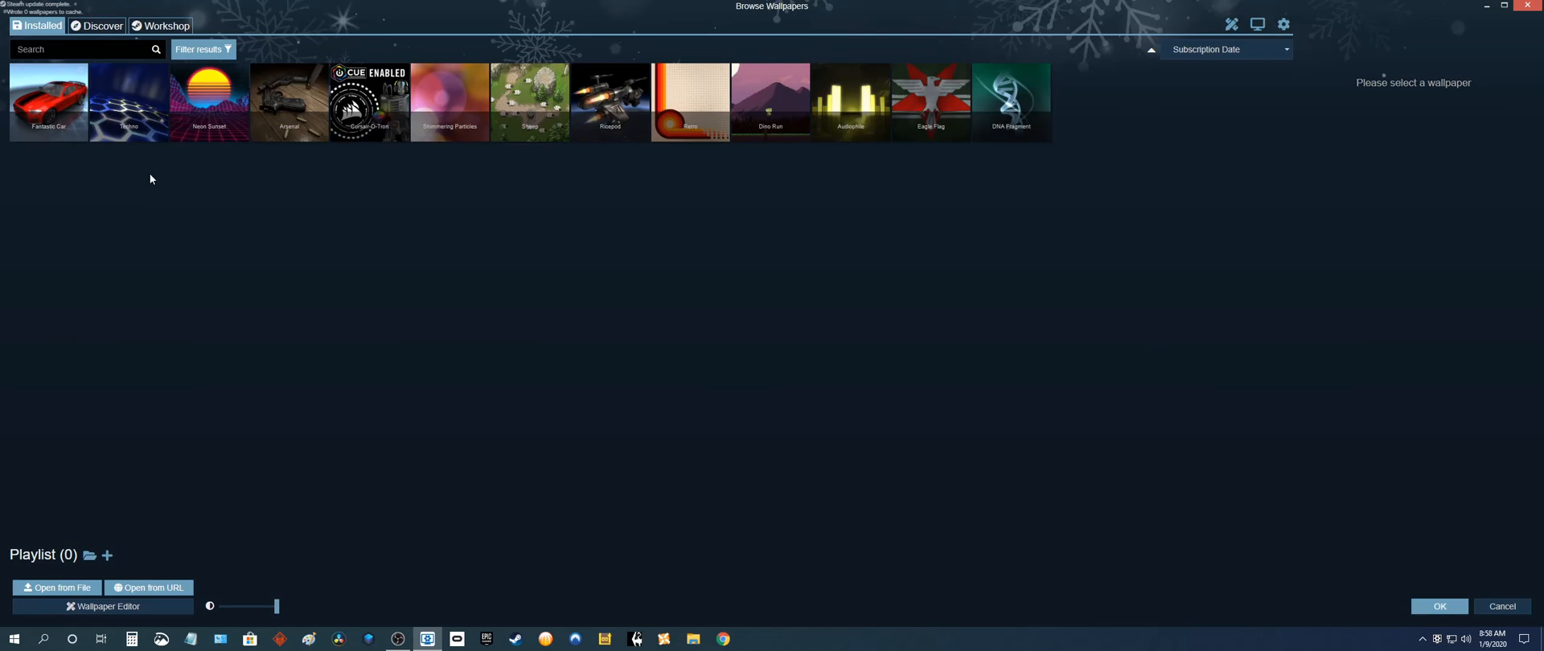
{"action": "mouse_move", "coordinate": [113, 170]}
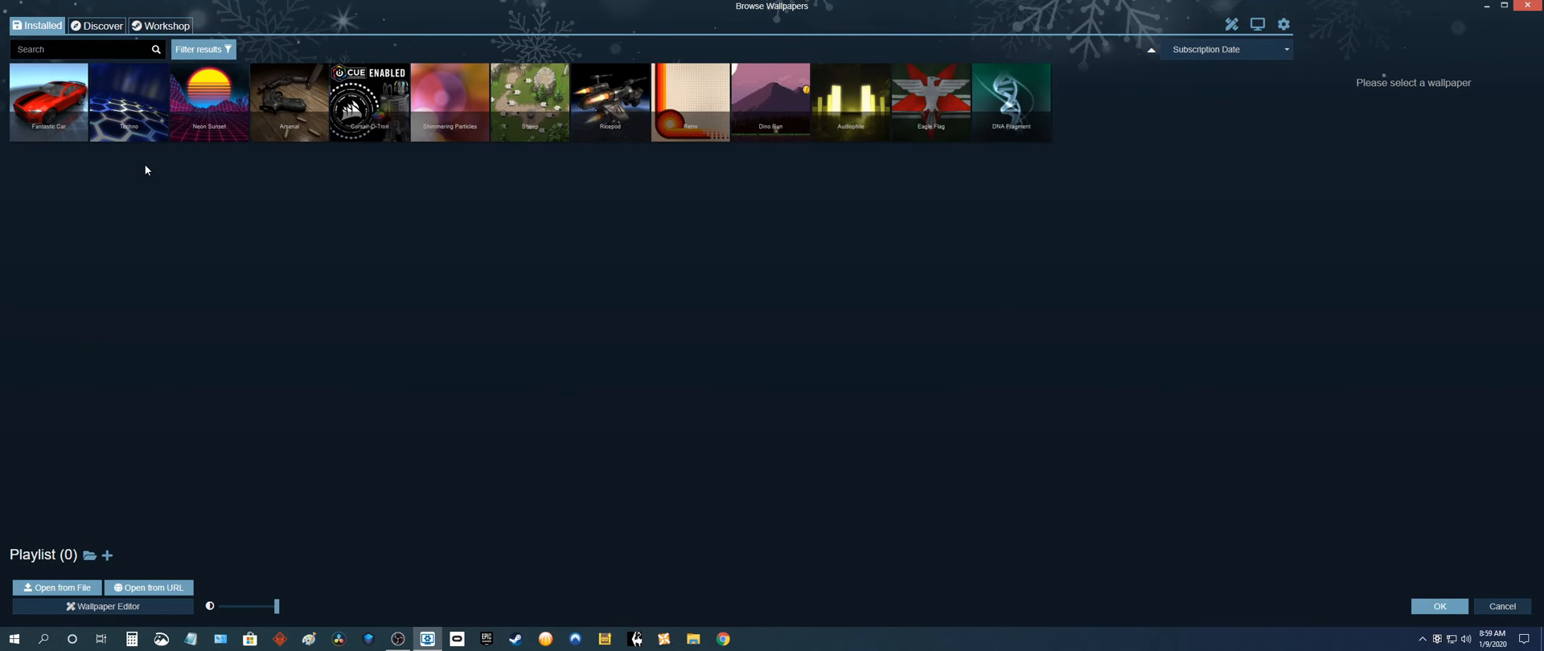
{"action": "mouse_move", "coordinate": [727, 598]}
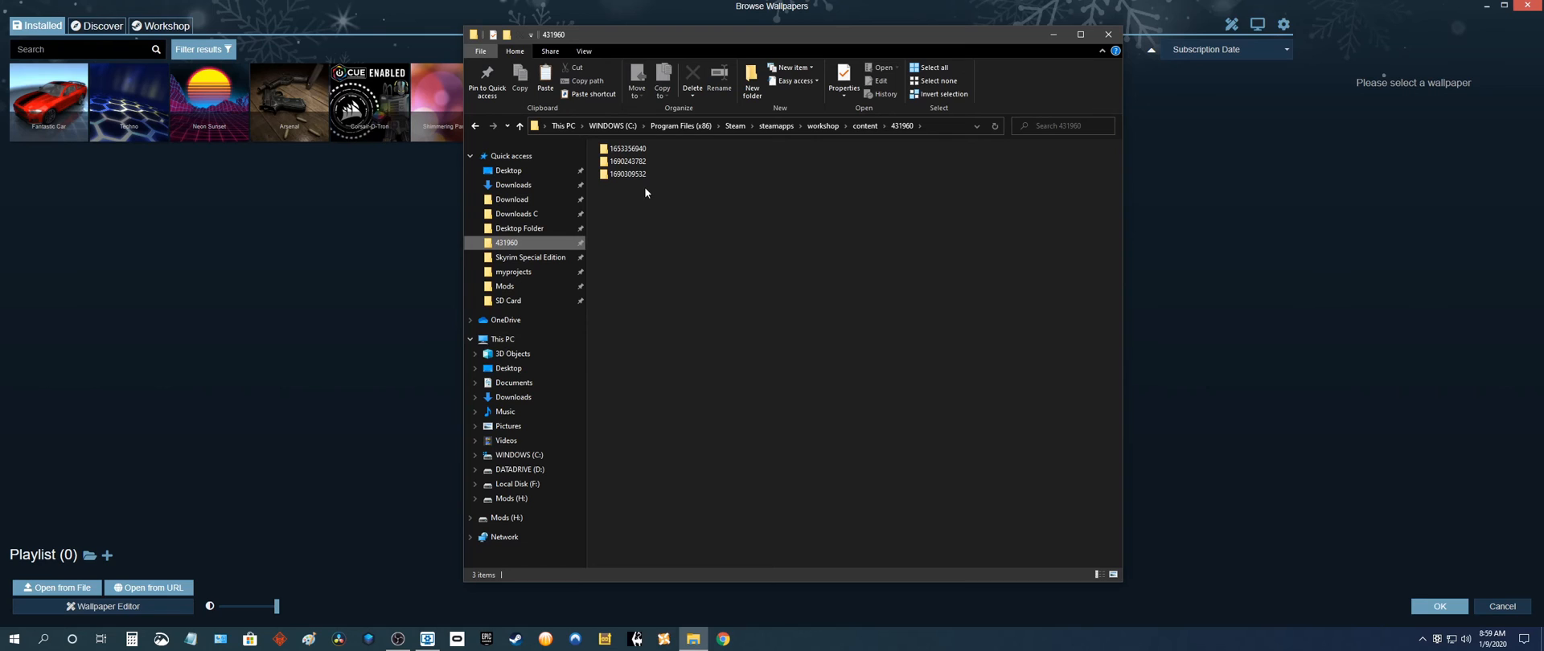
{"action": "mouse_move", "coordinate": [628, 208]}
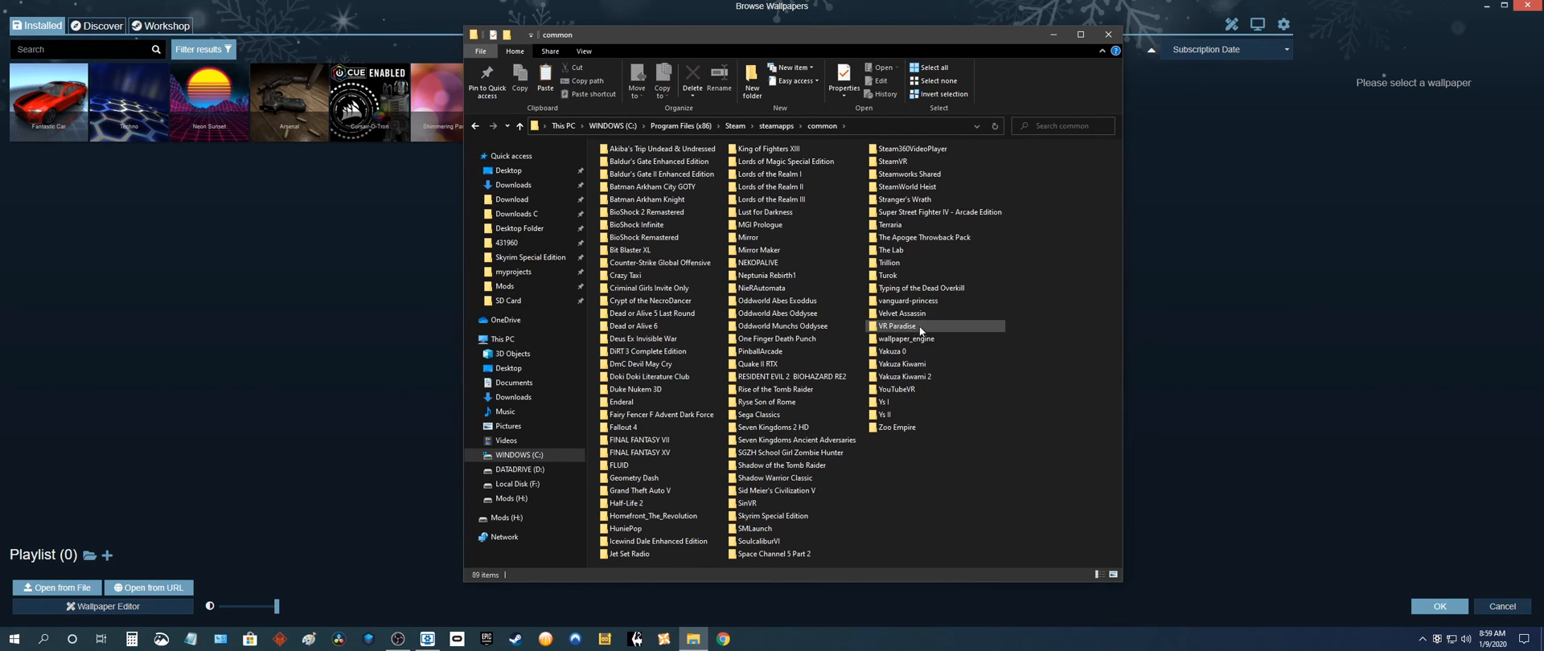
Browse from wallpaper_engine into projects and open the myprojects folder
{"action": "double_click", "coordinate": [906, 339]}
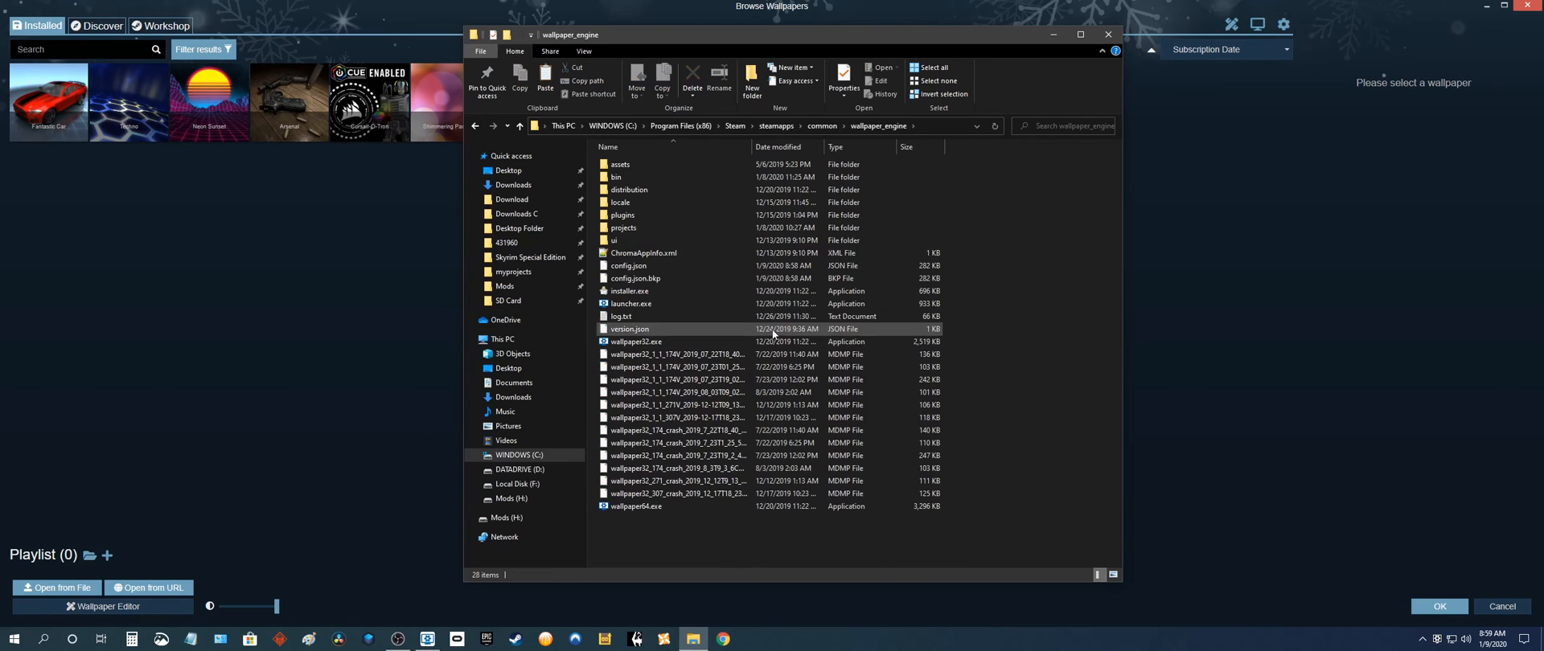
{"action": "double_click", "coordinate": [623, 228]}
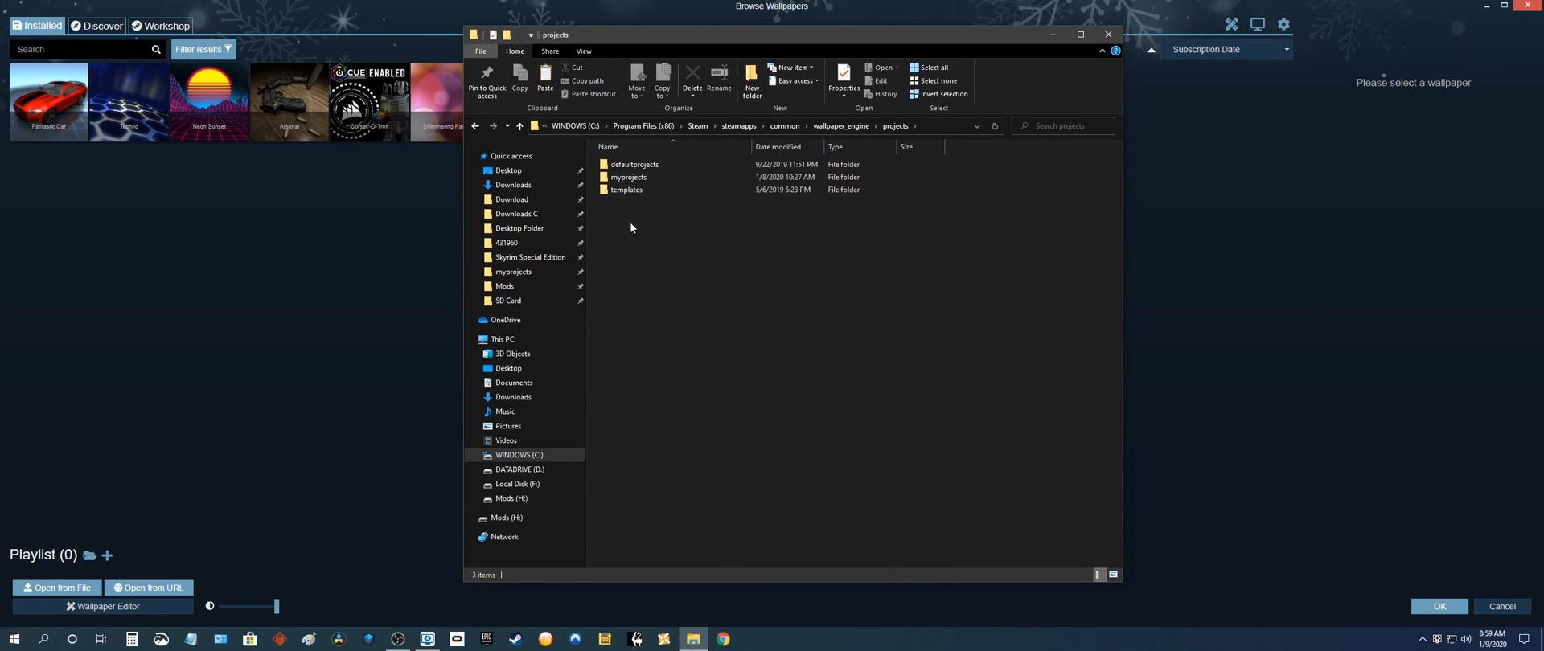
{"action": "left_click", "coordinate": [628, 177]}
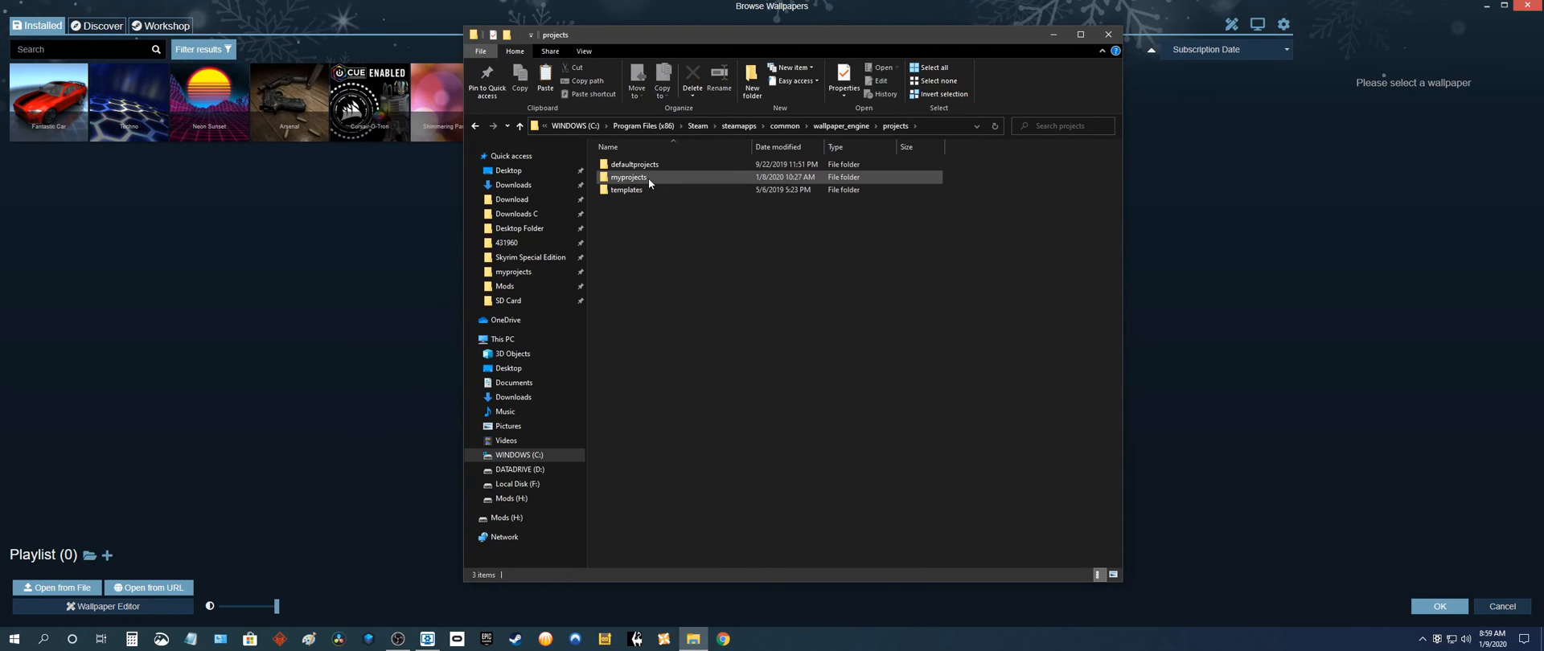
{"action": "double_click", "coordinate": [628, 177]}
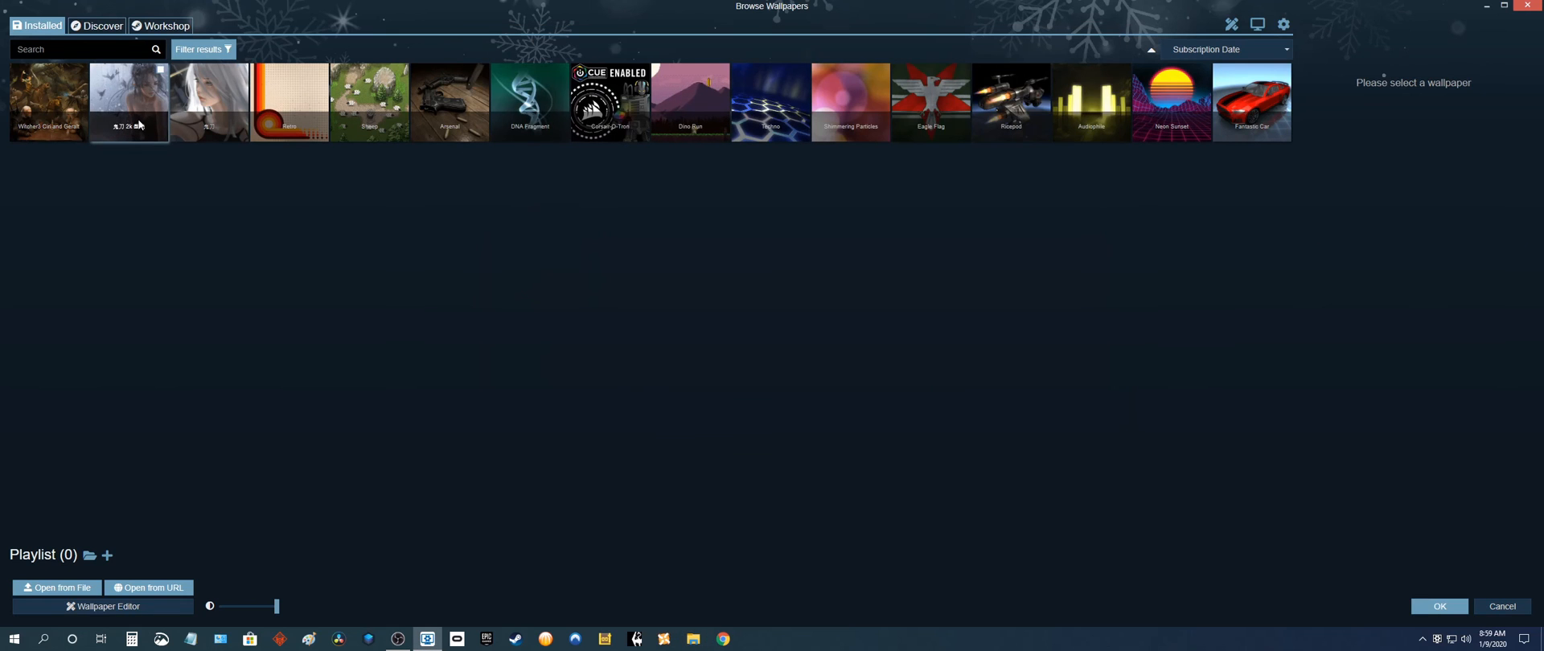
Apply the snowy raven wallpaper, view it on the desktop, then return to the browser
{"action": "left_click", "coordinate": [128, 101]}
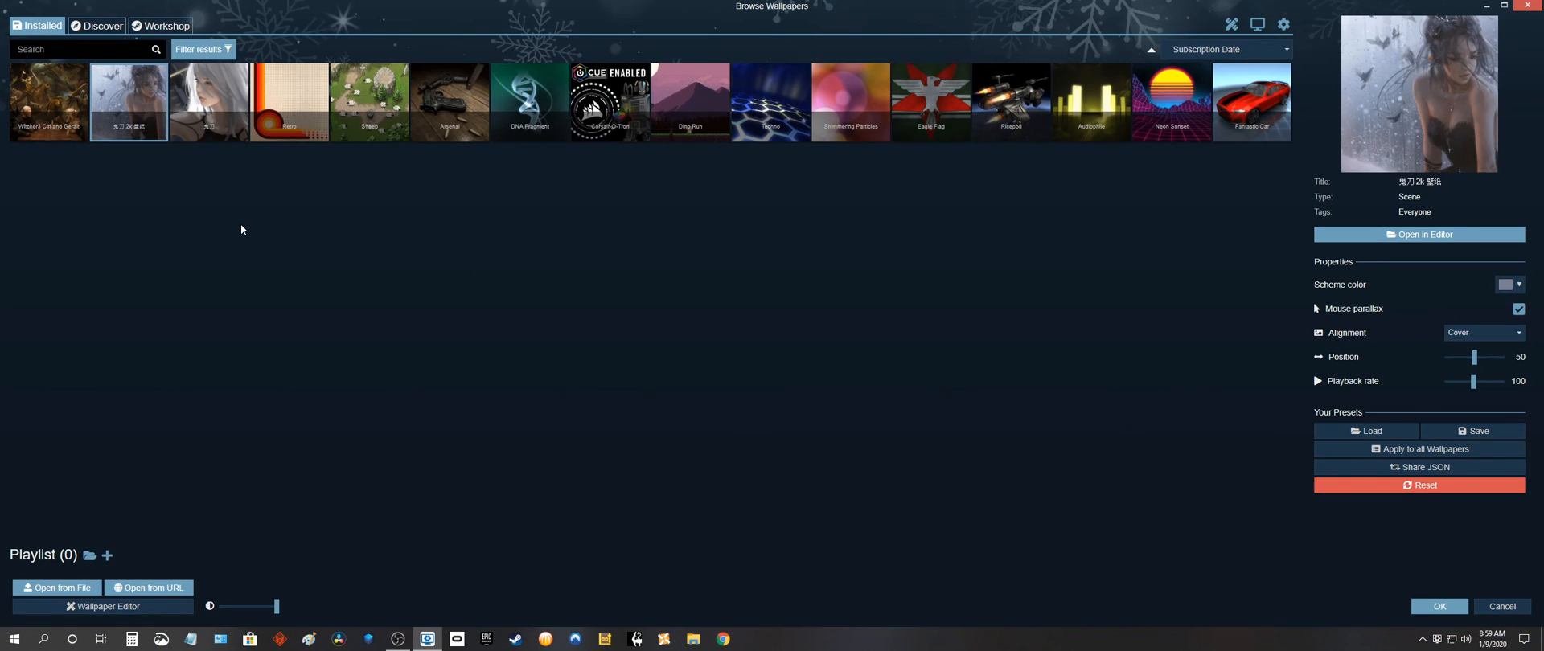
{"action": "left_click", "coordinate": [1439, 607]}
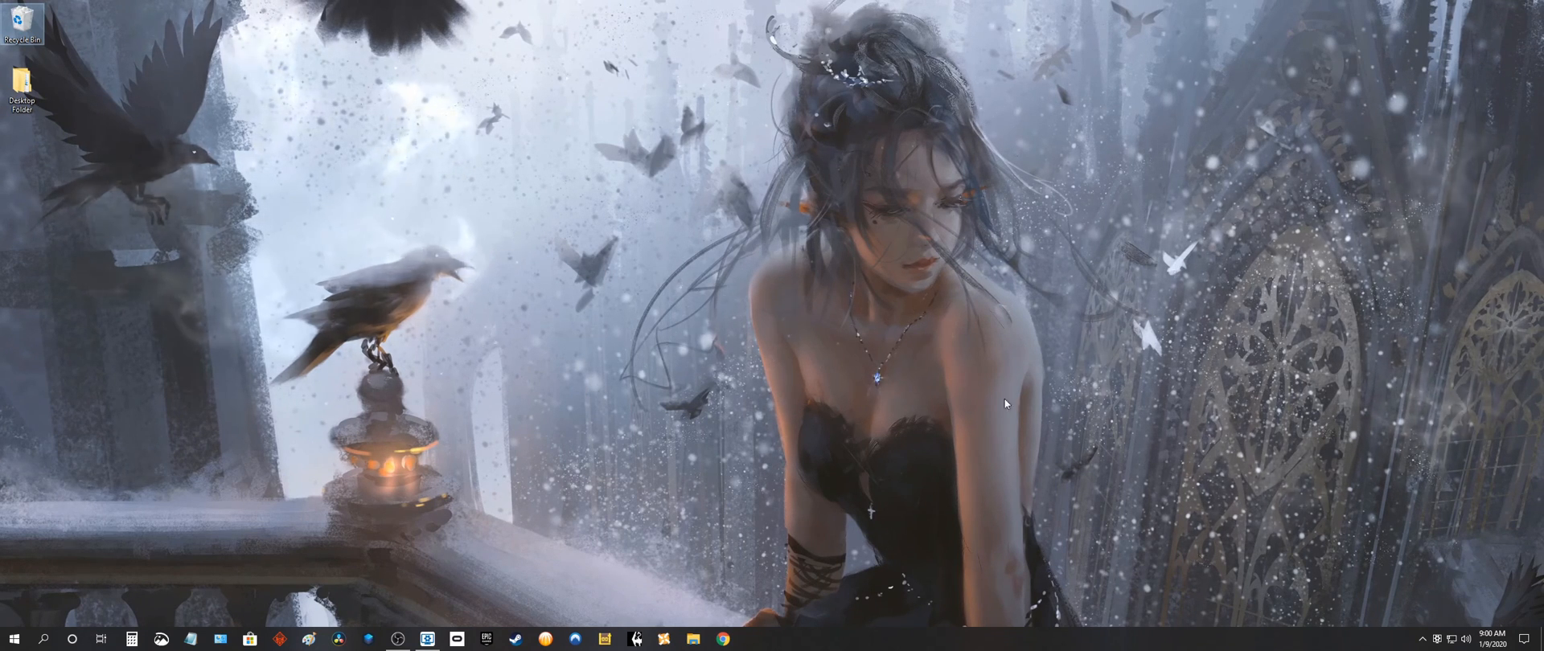
{"action": "left_click", "coordinate": [426, 639]}
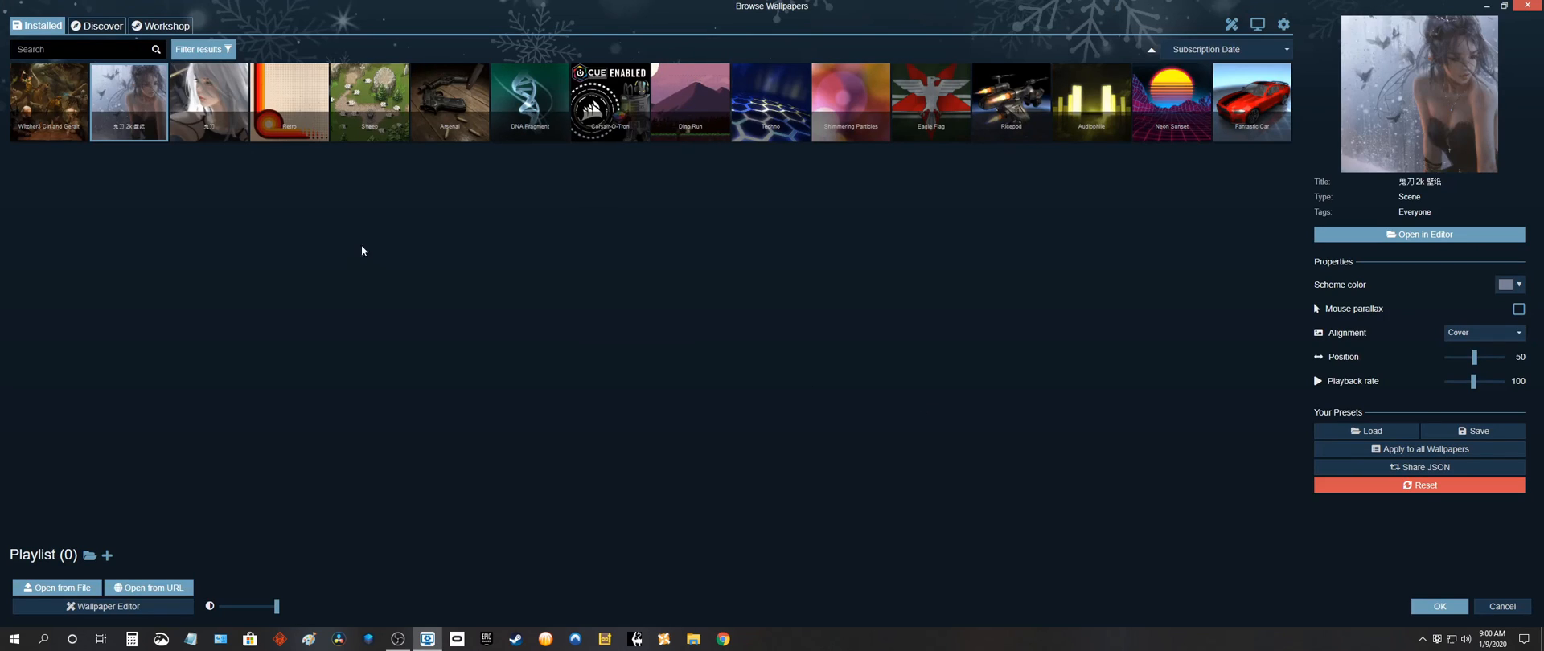
{"action": "mouse_move", "coordinate": [136, 189]}
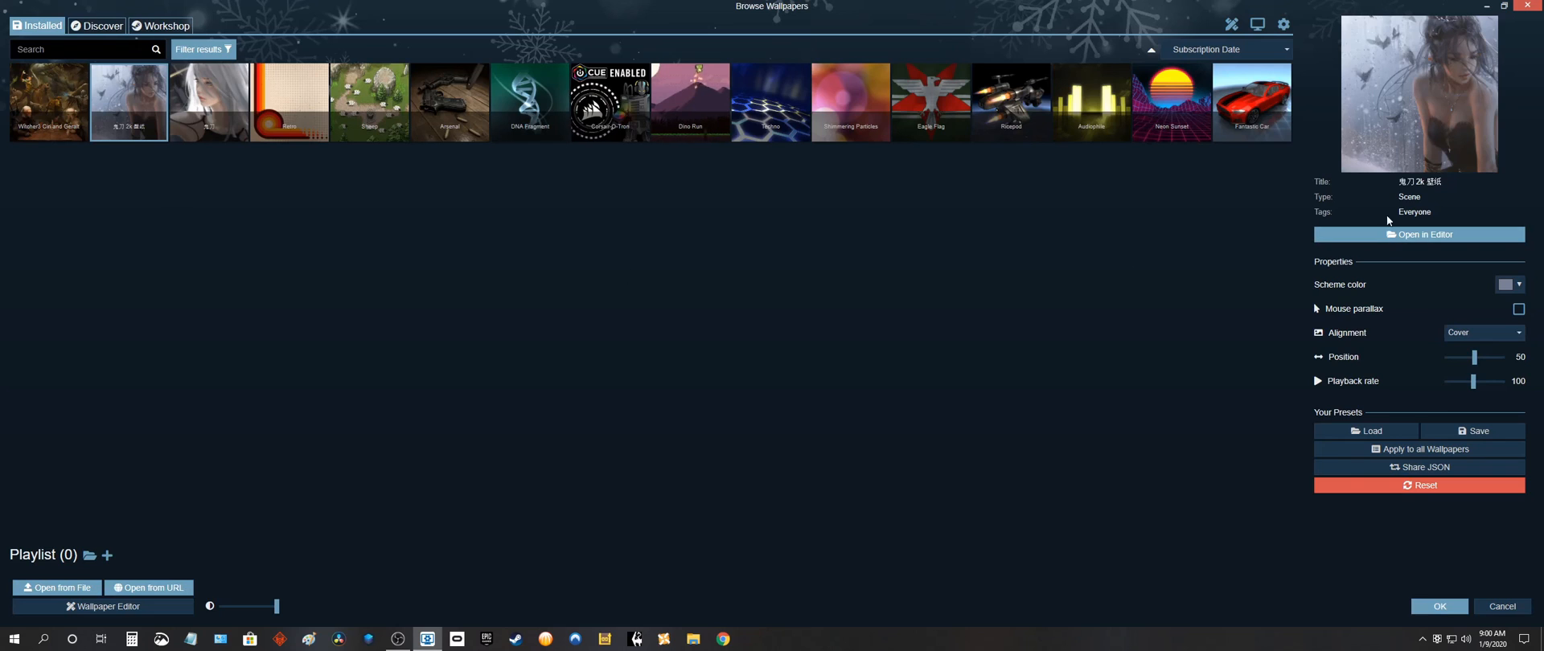
{"action": "mouse_move", "coordinate": [1426, 184]}
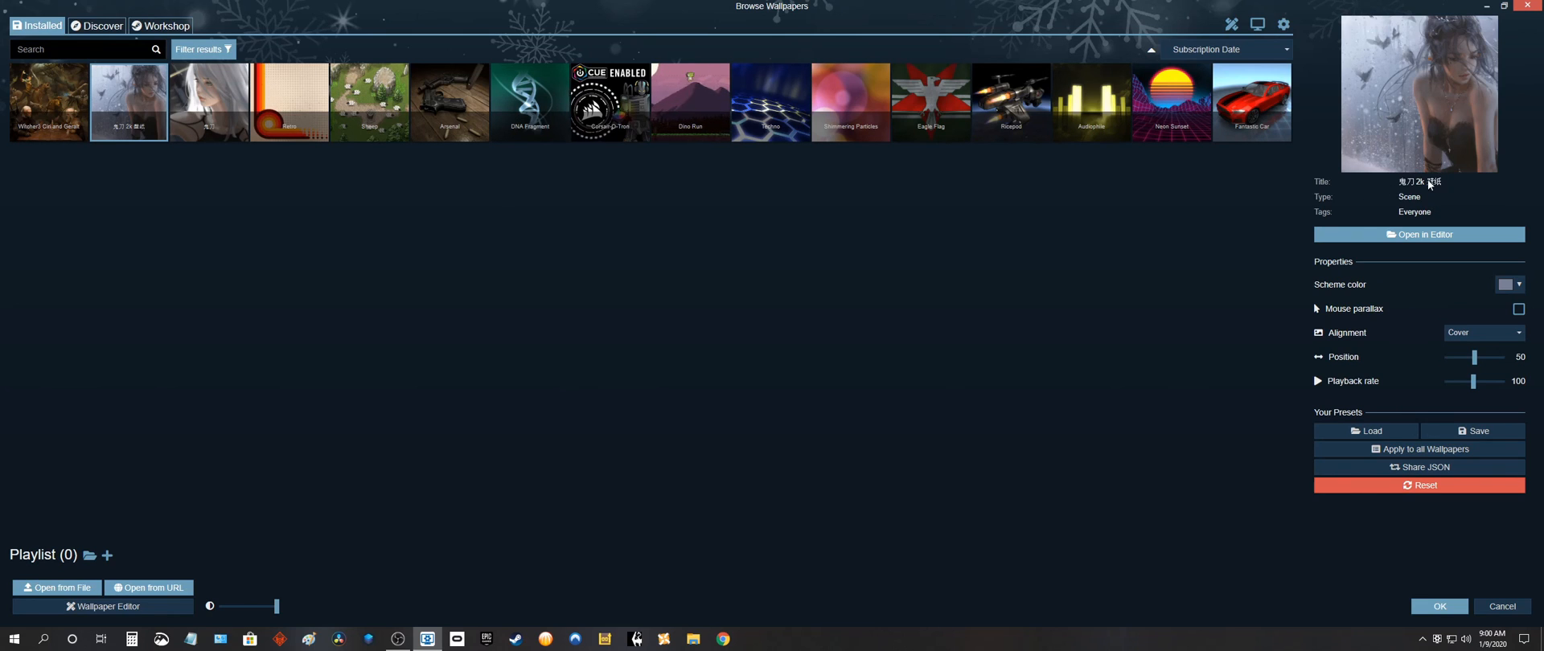
{"action": "mouse_move", "coordinate": [881, 330]}
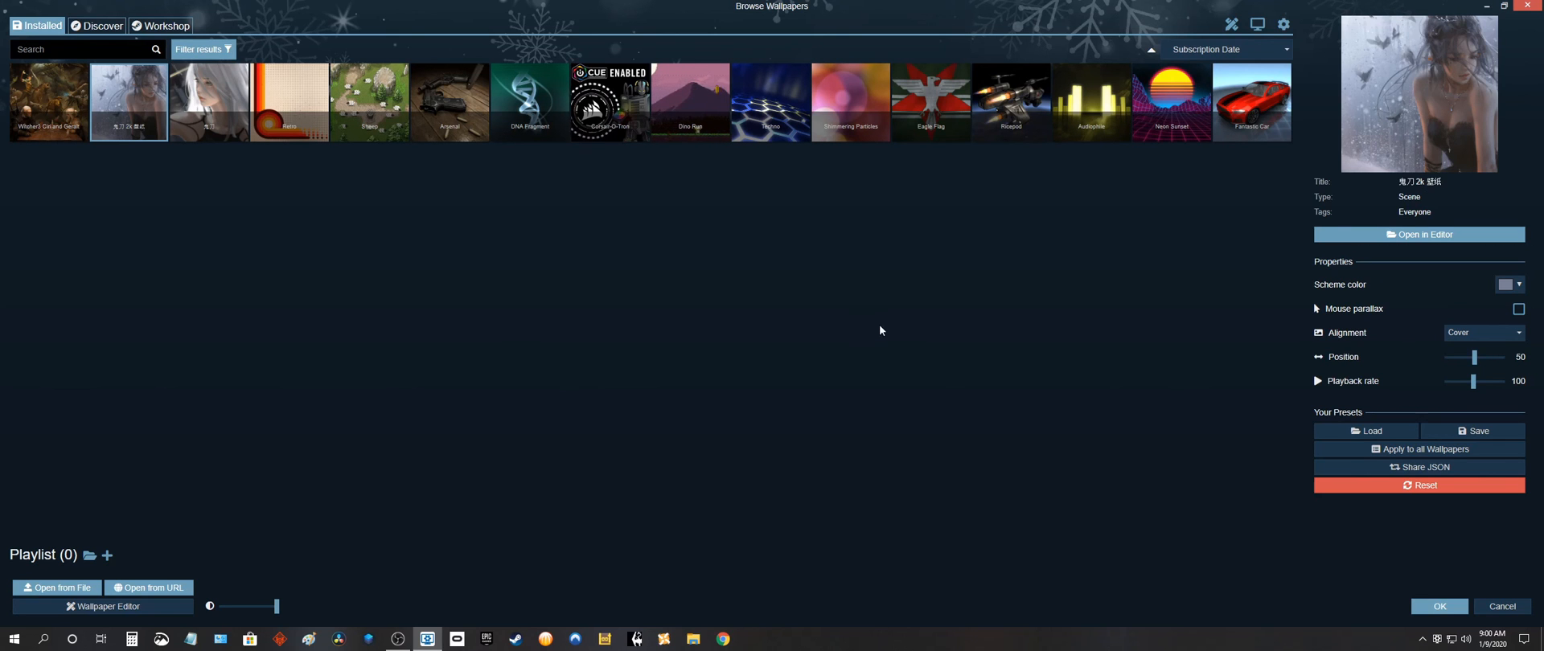